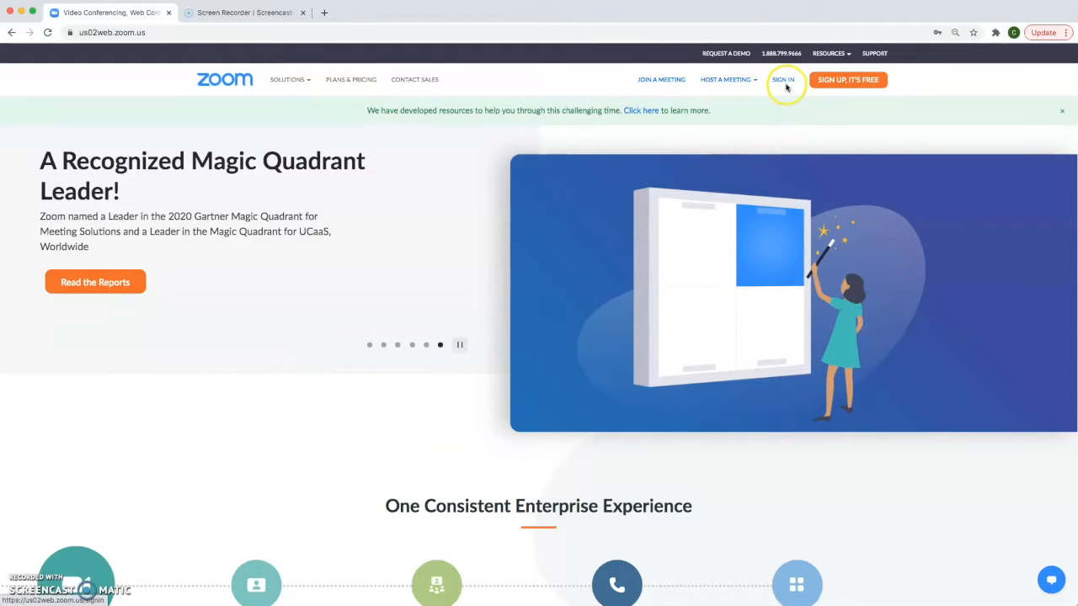
Sign in to the Zoom web portal with the account email and password
{"action": "left_click", "coordinate": [782, 79]}
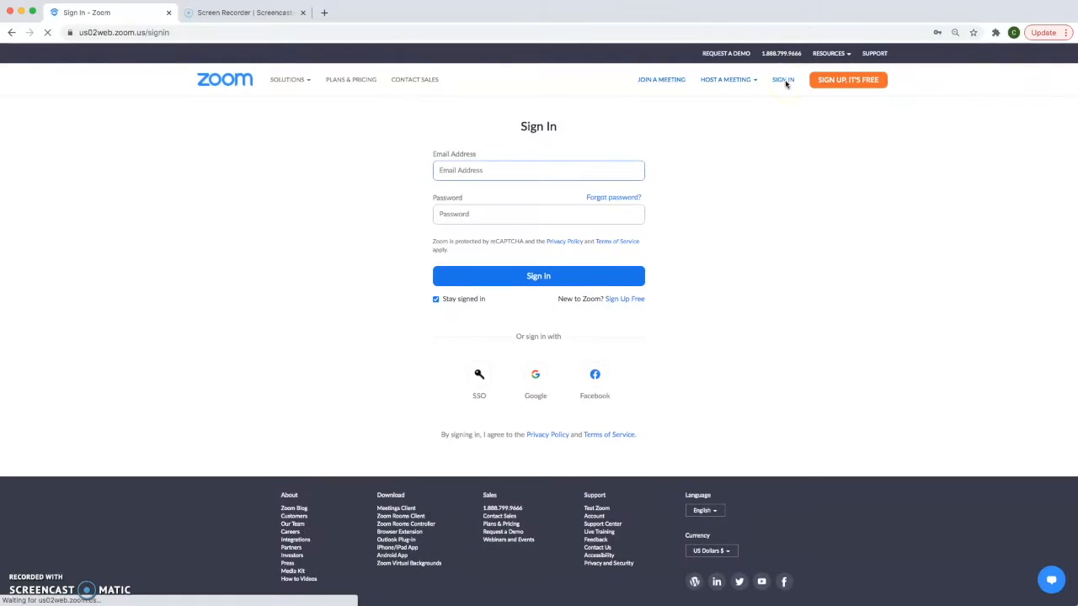
{"action": "type", "text": "lea"}
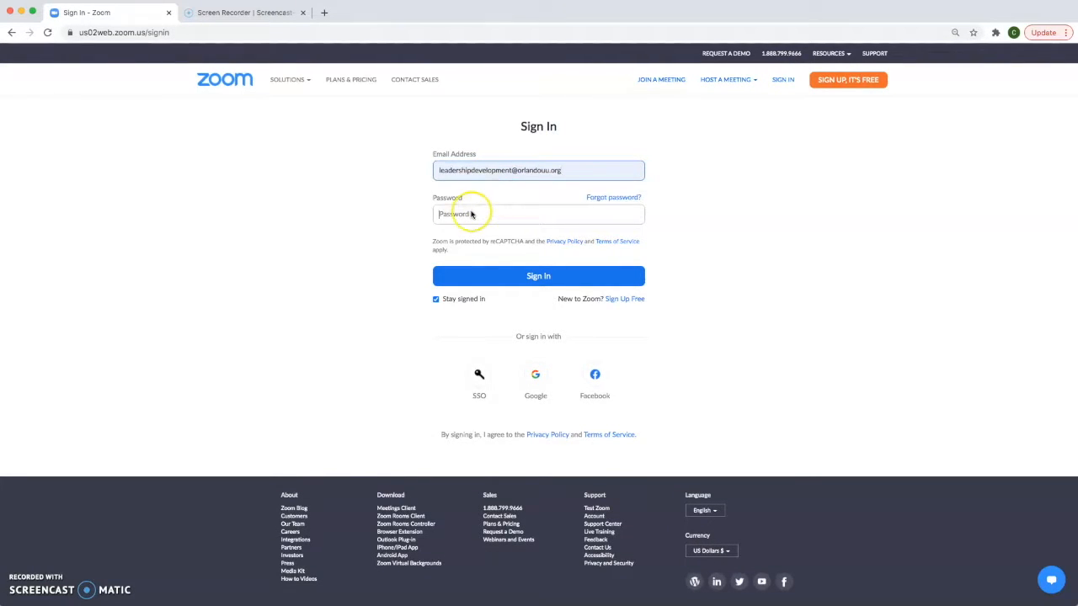
{"action": "type", "text": "••"}
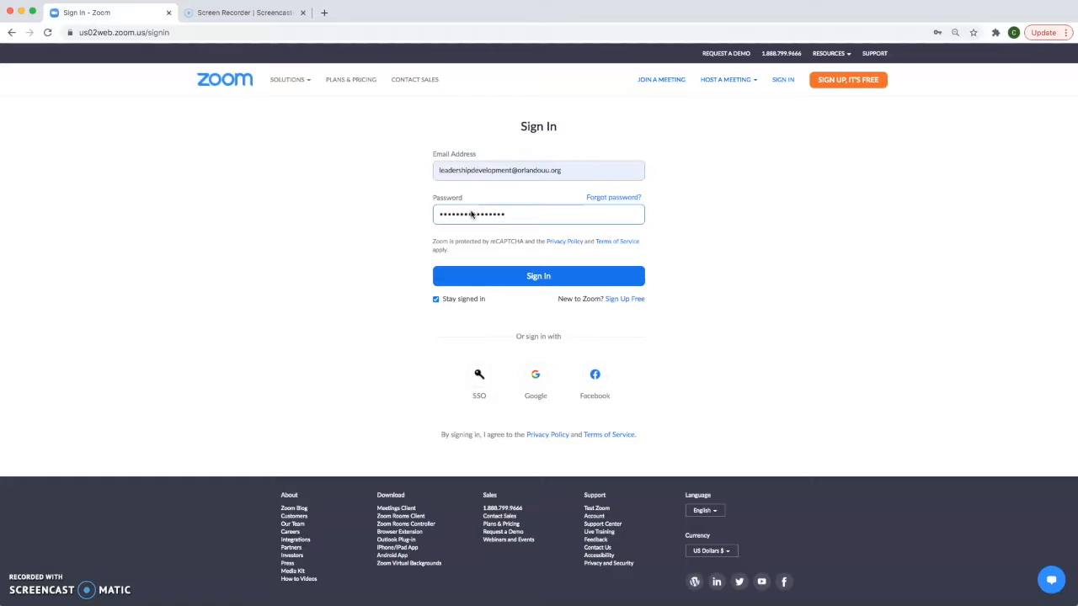
{"action": "left_click", "coordinate": [538, 275]}
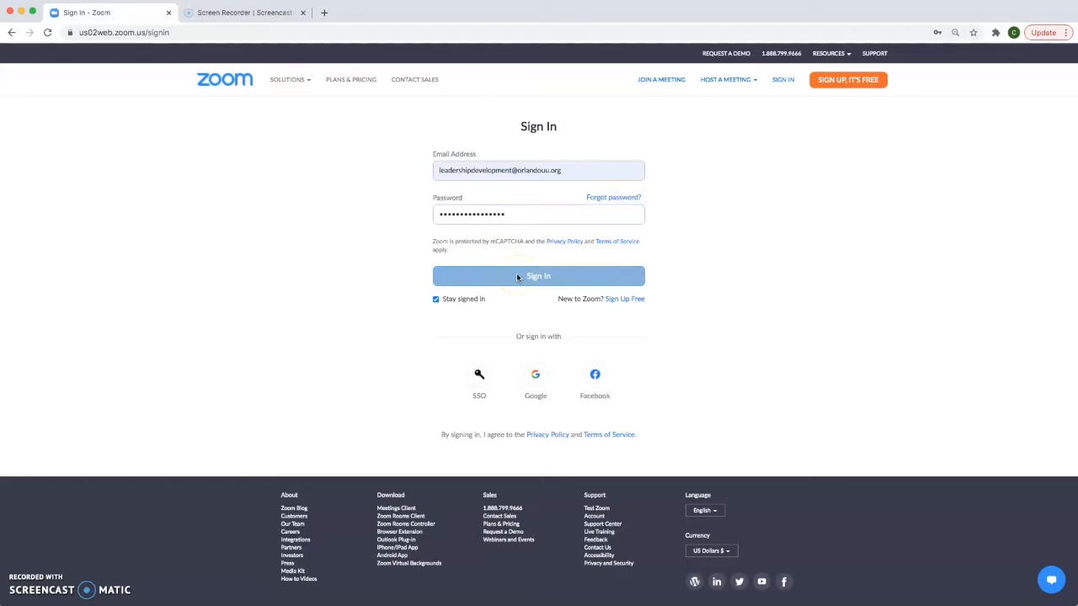
{"action": "left_click", "coordinate": [539, 276]}
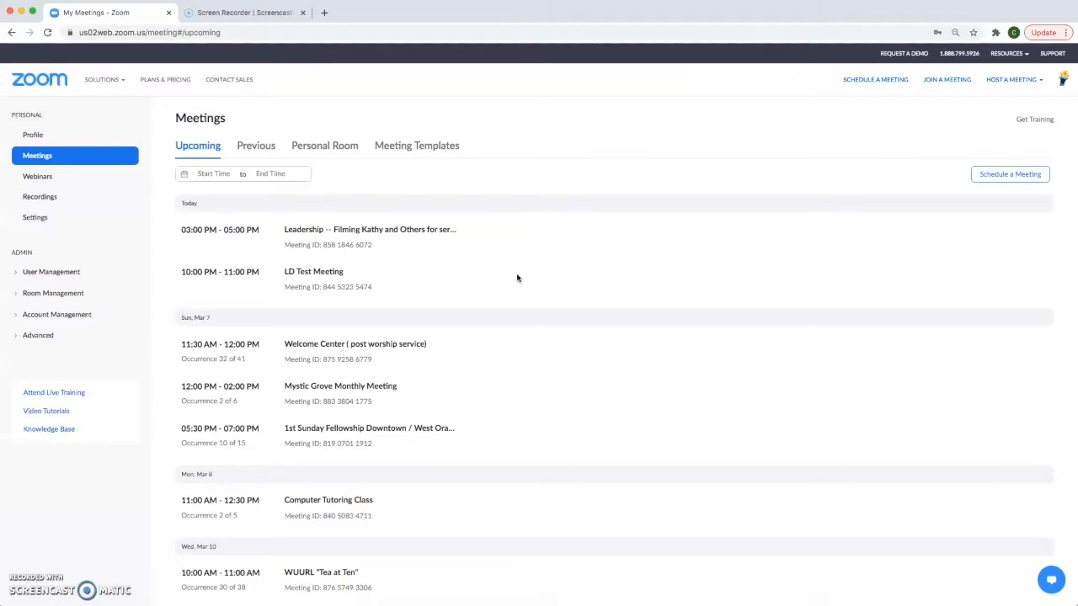
{"action": "left_click", "coordinate": [37, 155]}
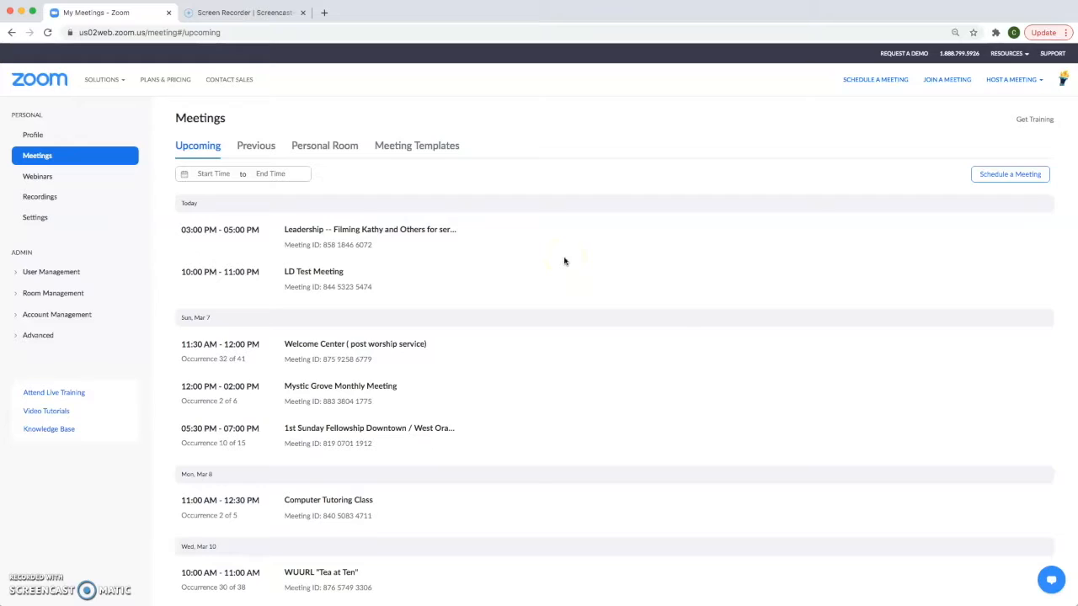
{"action": "mouse_move", "coordinate": [1010, 174]}
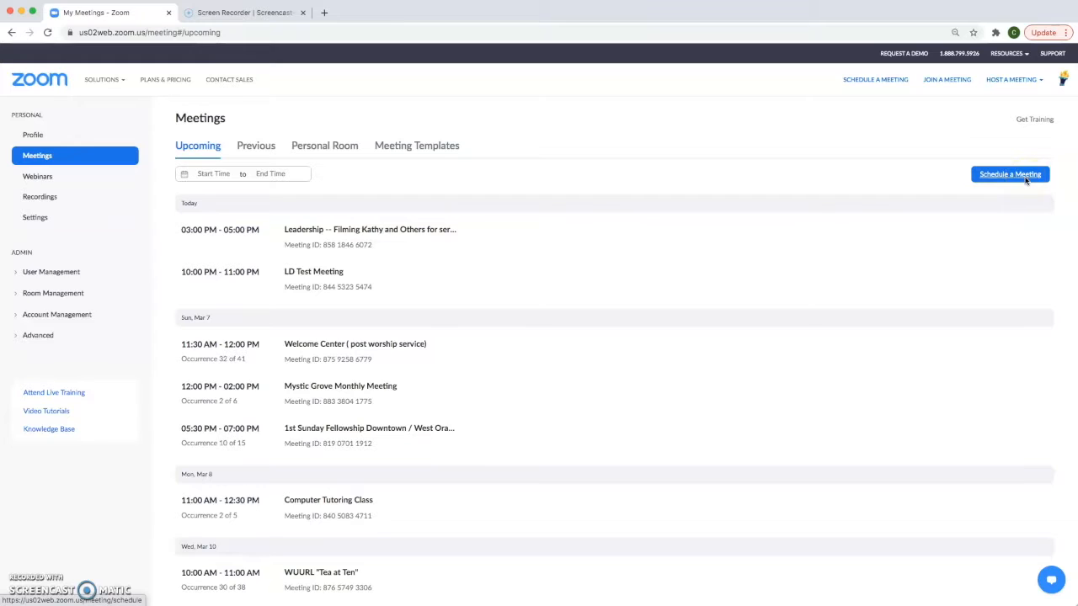
Save 'My Meeting' with default settings, scheduled Mar 4, 2021 at 2:00 PM
{"action": "left_click", "coordinate": [1010, 174]}
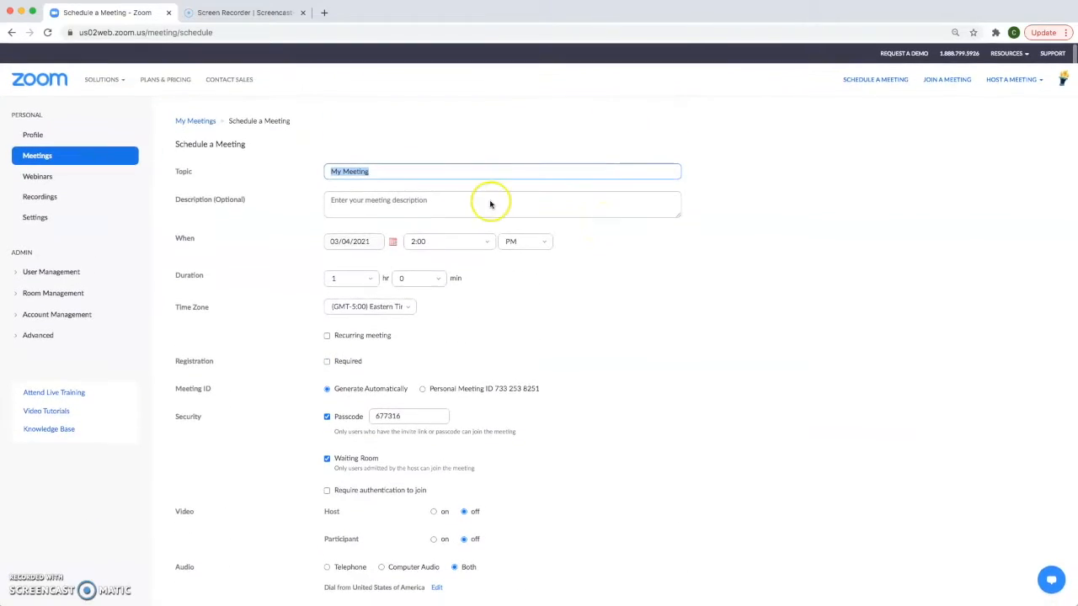
{"action": "mouse_move", "coordinate": [635, 265]}
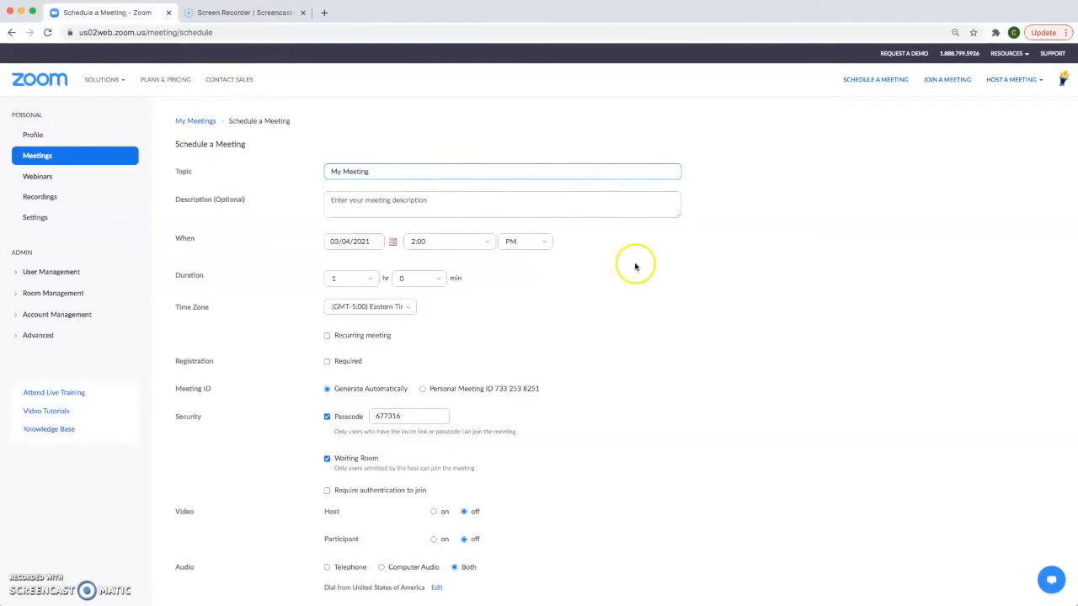
{"action": "scroll", "scroll_direction": "down", "scroll_amount": 3}
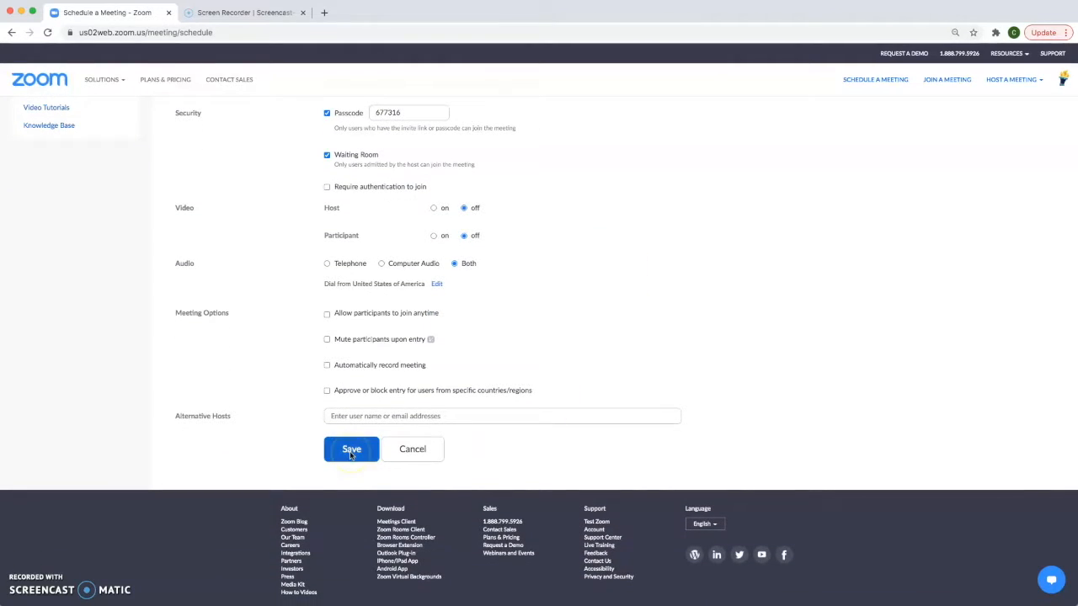
{"action": "left_click", "coordinate": [351, 448]}
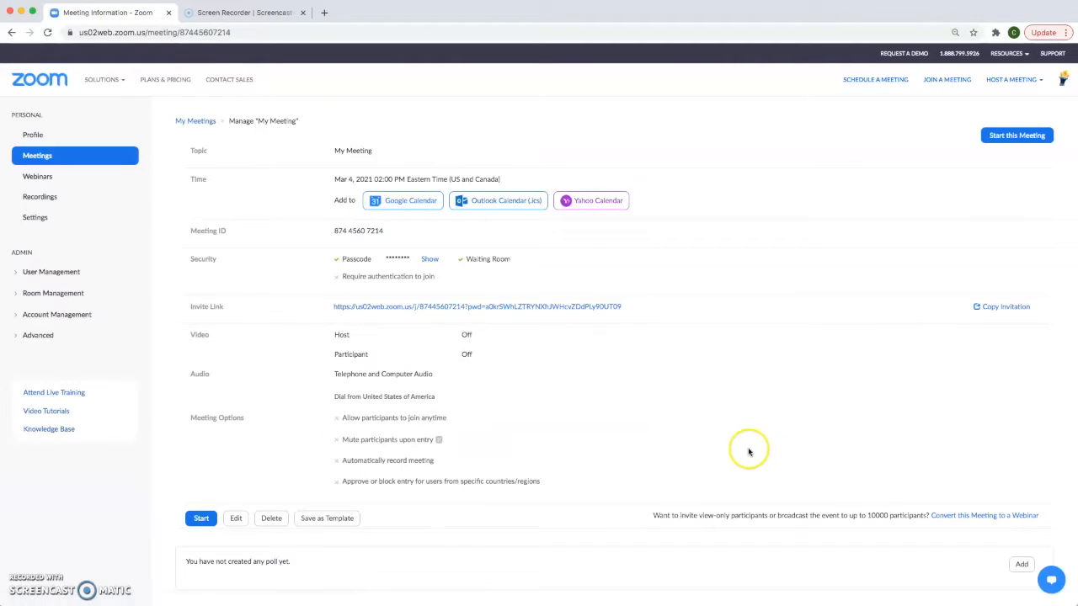
{"action": "scroll", "scroll_direction": "down", "scroll_amount": 3}
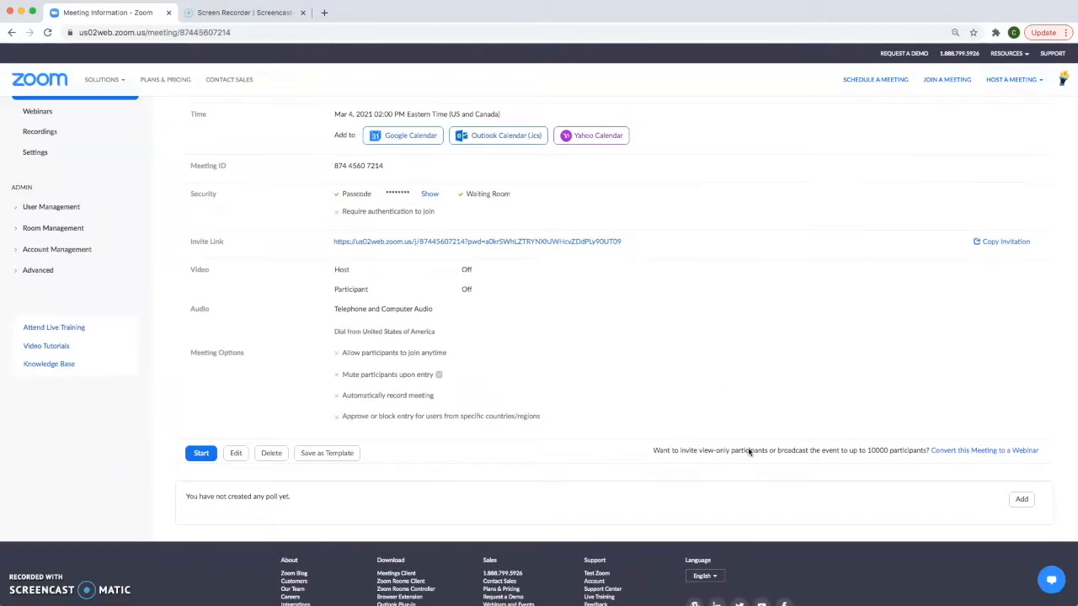
{"action": "mouse_move", "coordinate": [969, 535]}
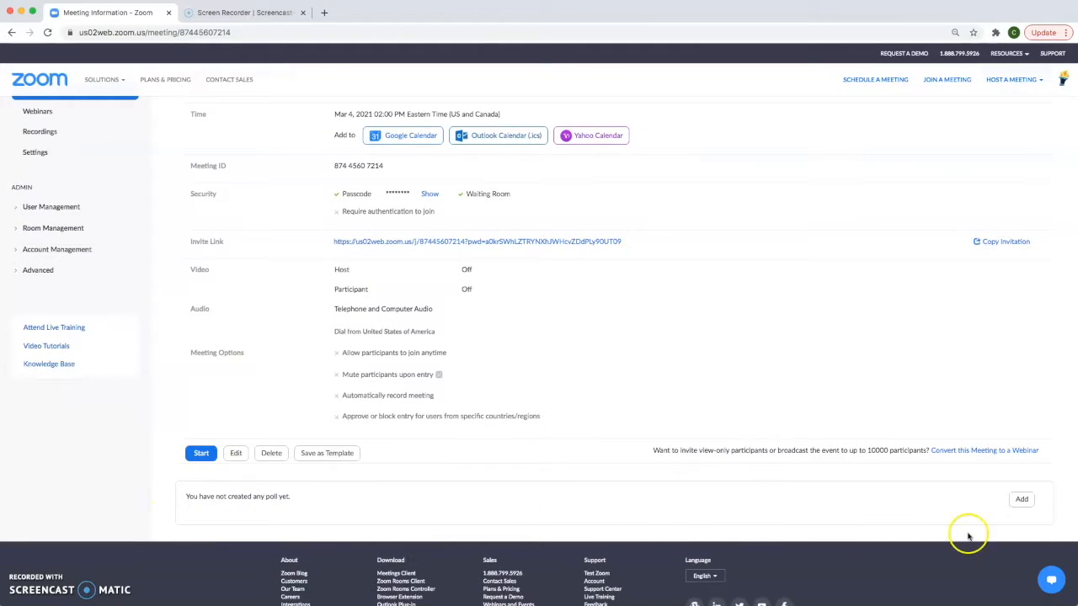
{"action": "mouse_move", "coordinate": [168, 511]}
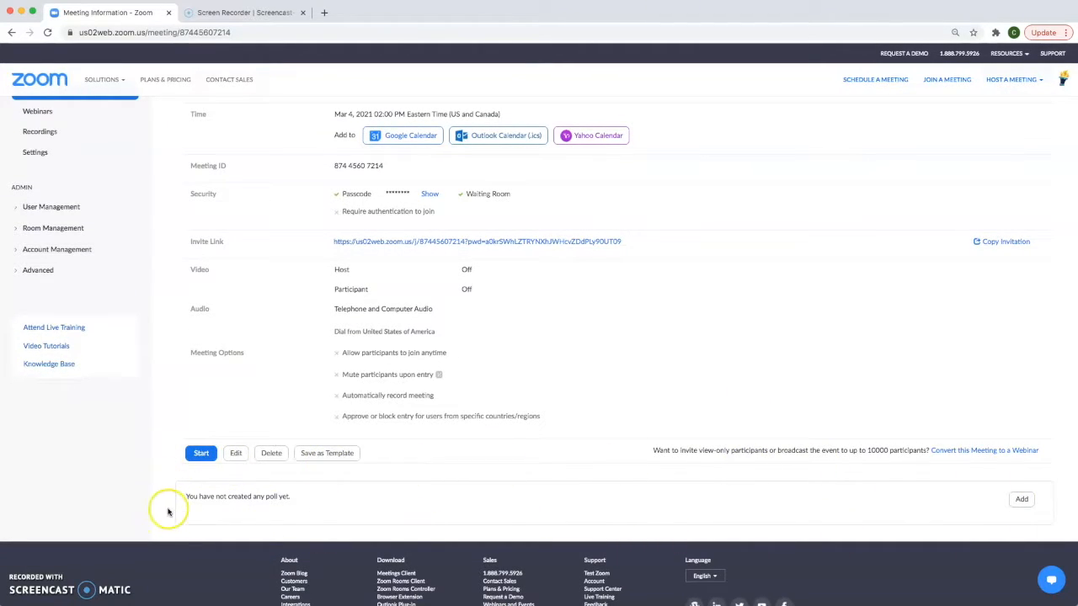
{"action": "mouse_move", "coordinate": [1051, 471]}
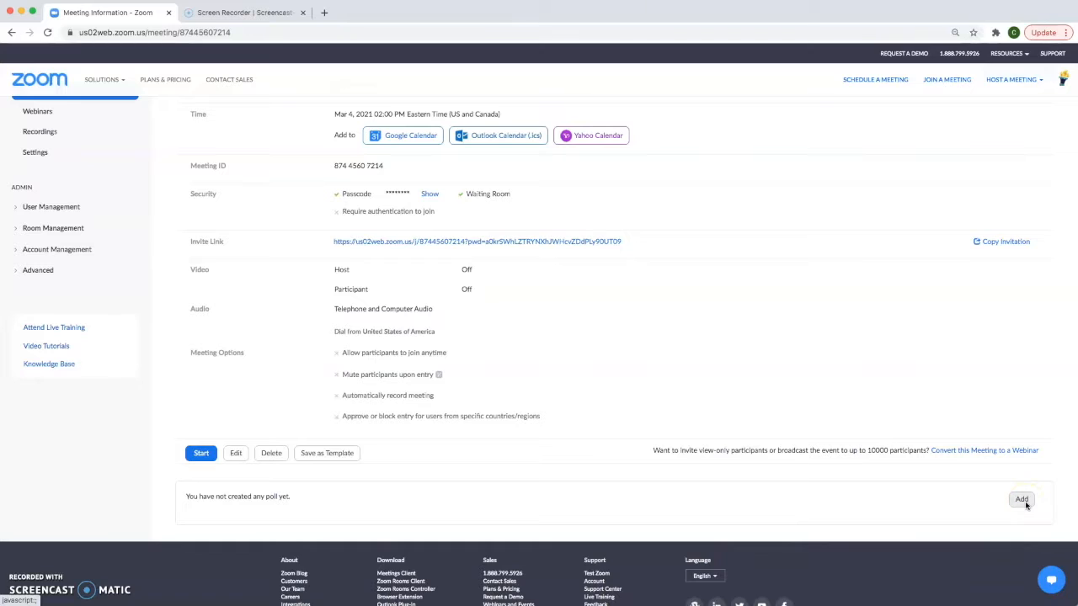
Save a multiple-choice 'Topping' poll on pancake toppings: Maple syrup, Honey, Whipped Cream
{"action": "left_click", "coordinate": [1021, 500]}
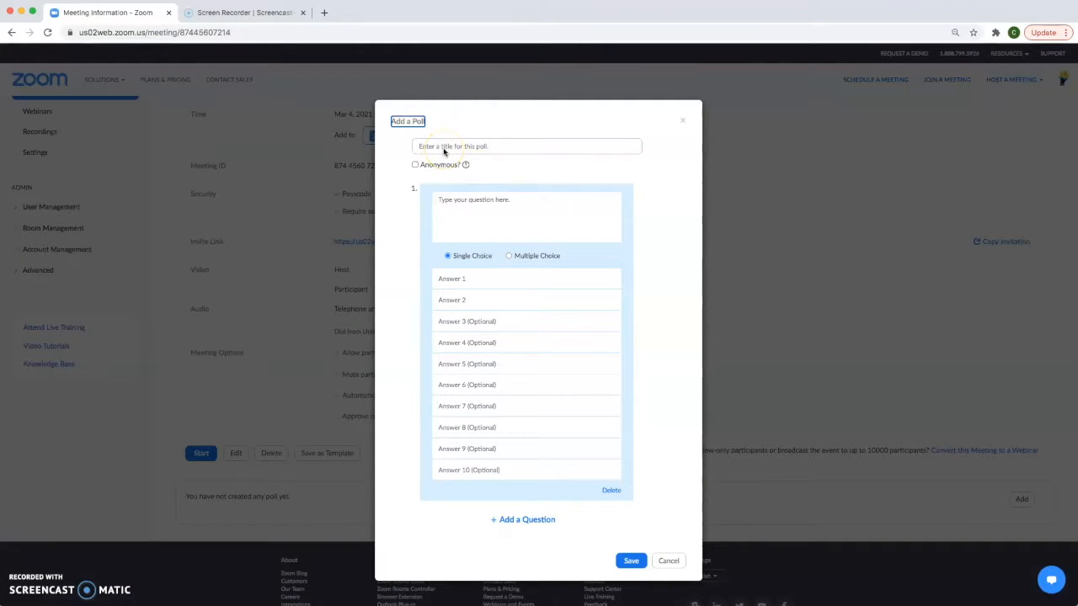
{"action": "left_click", "coordinate": [526, 146]}
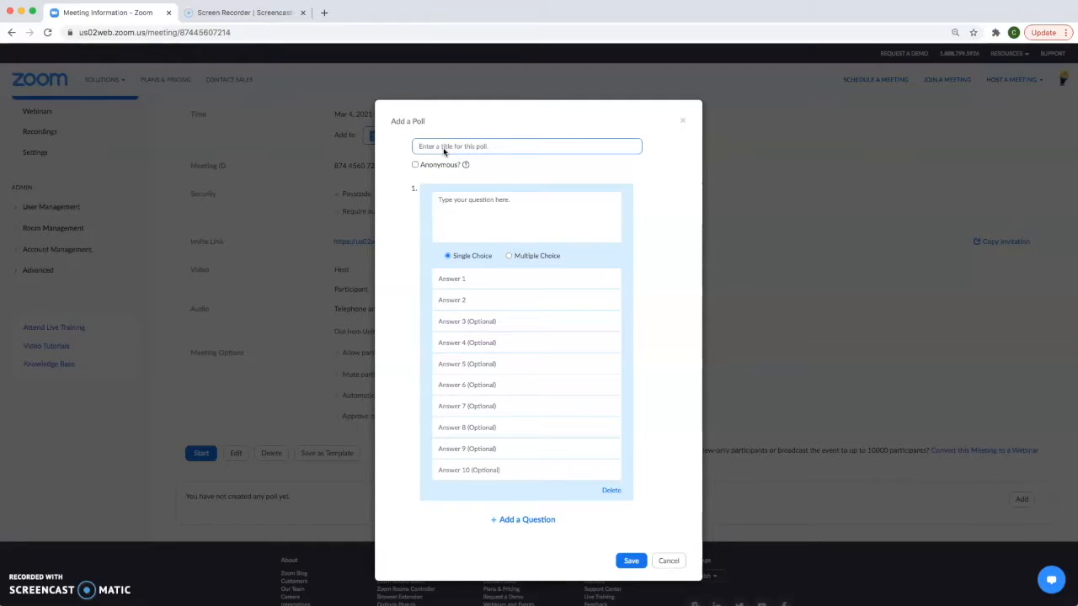
{"action": "type", "text": "Topping"}
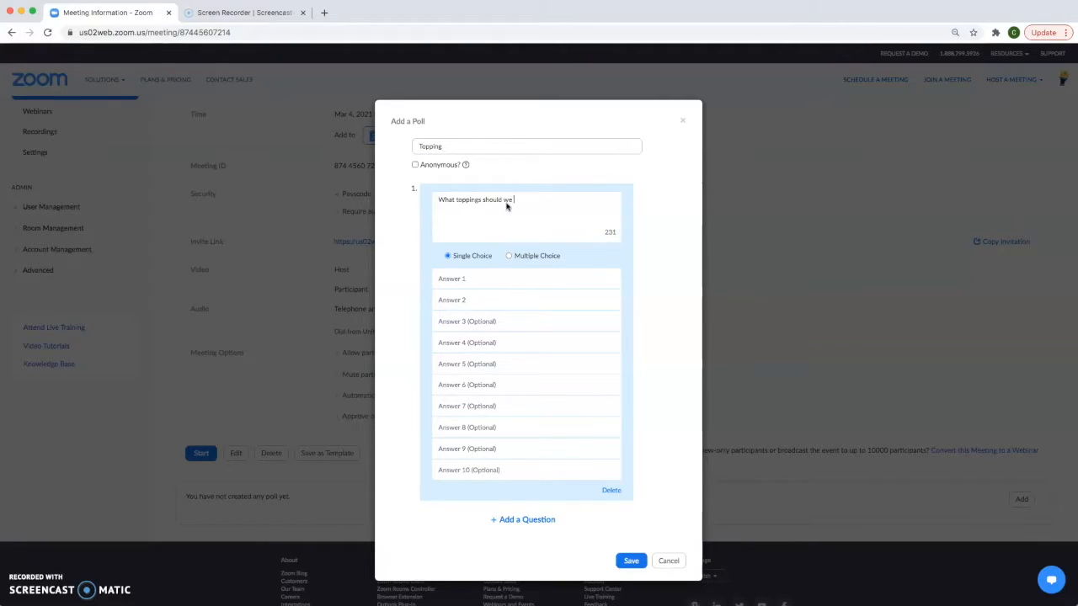
{"action": "type", "text": "have for the pancakes?"}
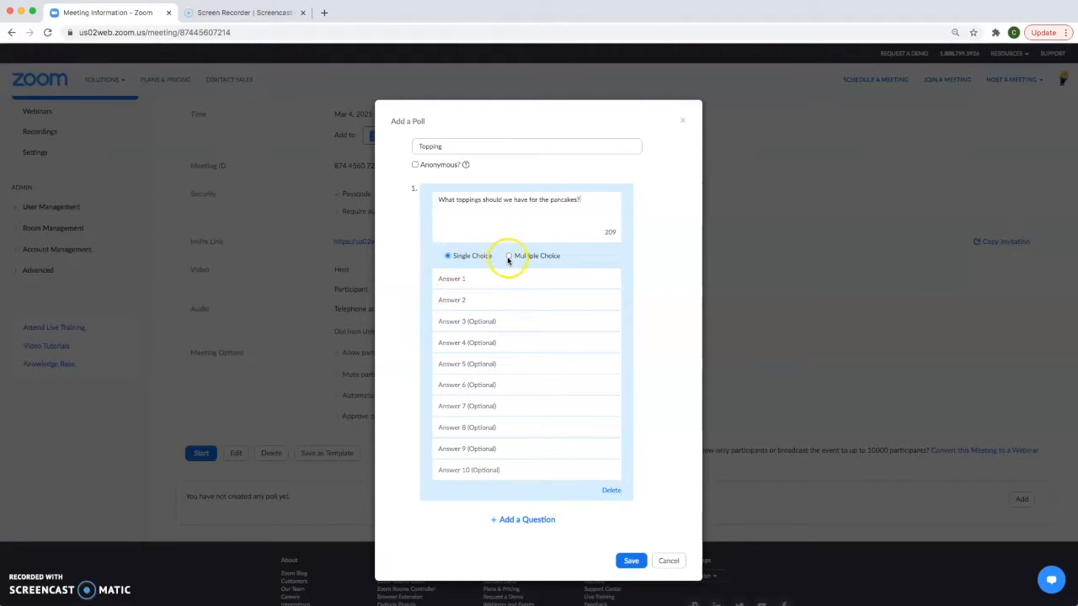
{"action": "left_click", "coordinate": [509, 256]}
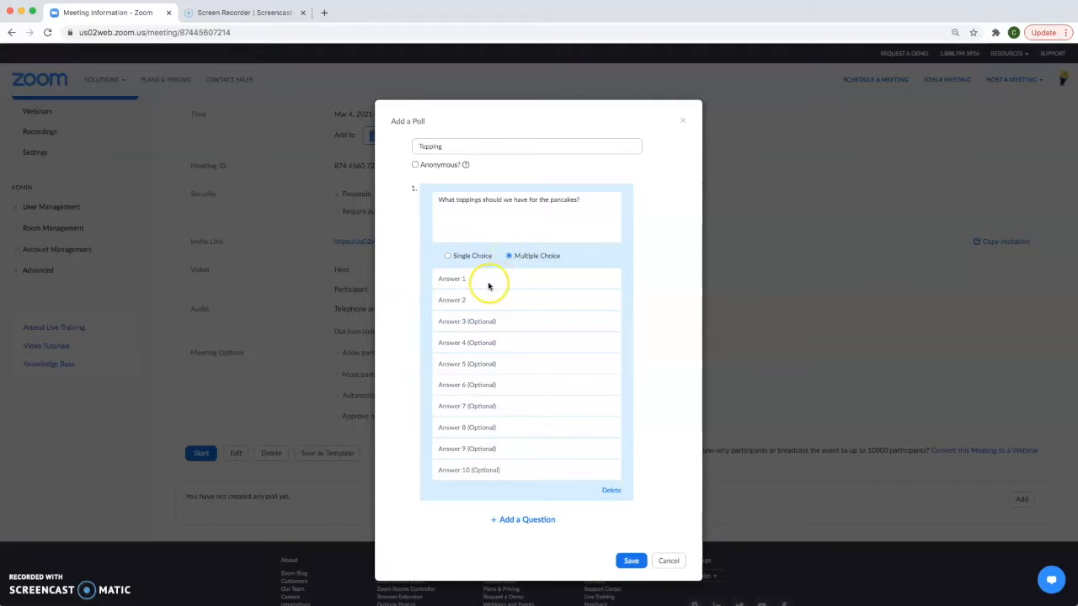
{"action": "type", "text": "Maple syr"}
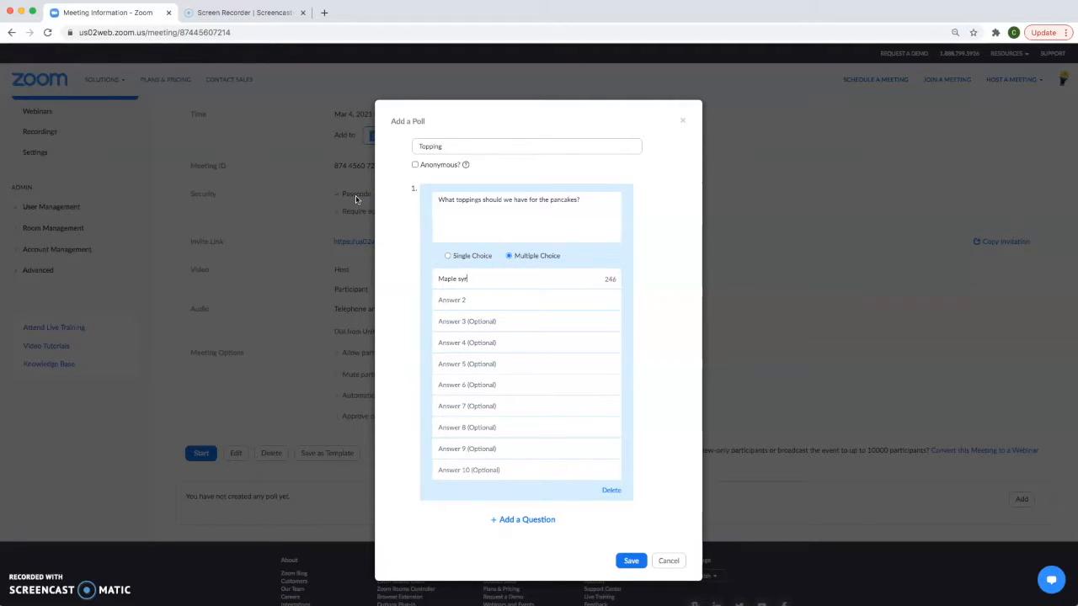
{"action": "left_click", "coordinate": [452, 300]}
{"action": "type", "text": "Honey"}
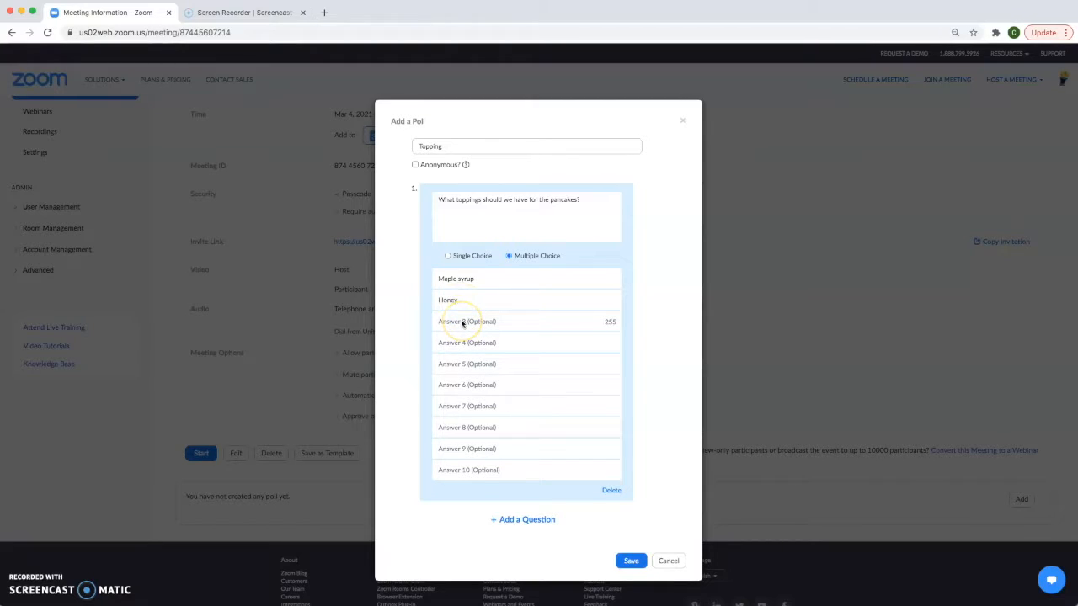
{"action": "type", "text": "Whipped Cream"}
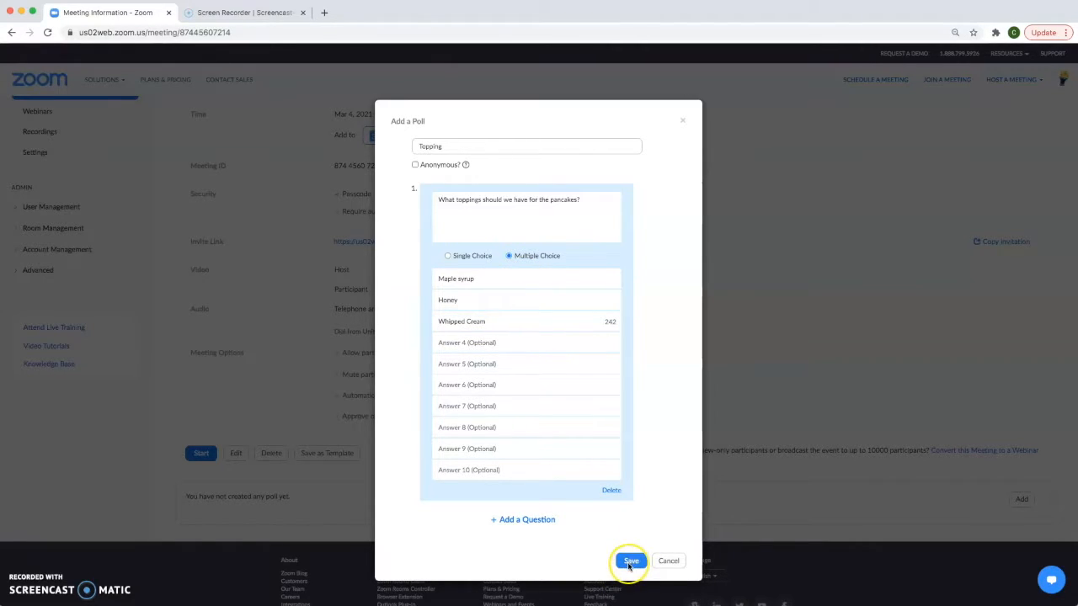
{"action": "left_click", "coordinate": [631, 561]}
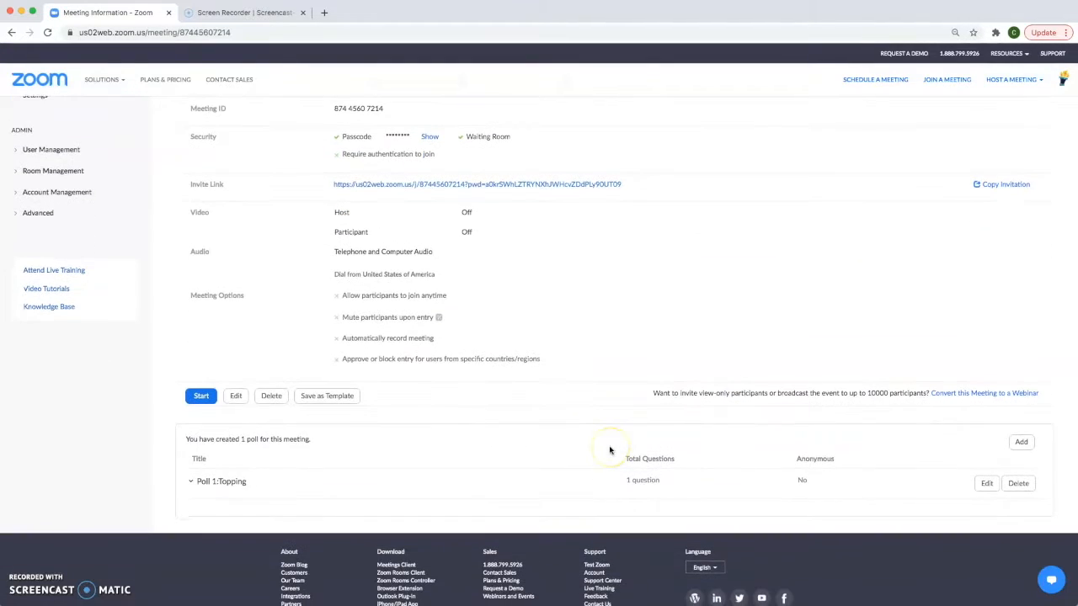
{"action": "mouse_move", "coordinate": [433, 446]}
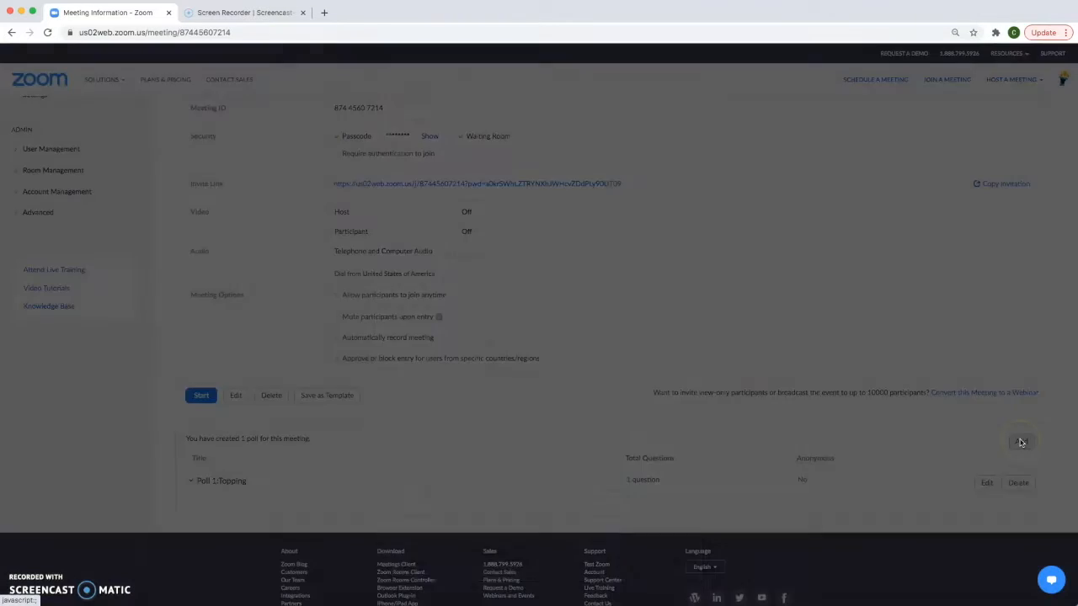
Add Grape and Apple as the Juice poll's remaining answers and save it
{"action": "left_click", "coordinate": [1022, 441]}
{"action": "type", "text": "Orange"}
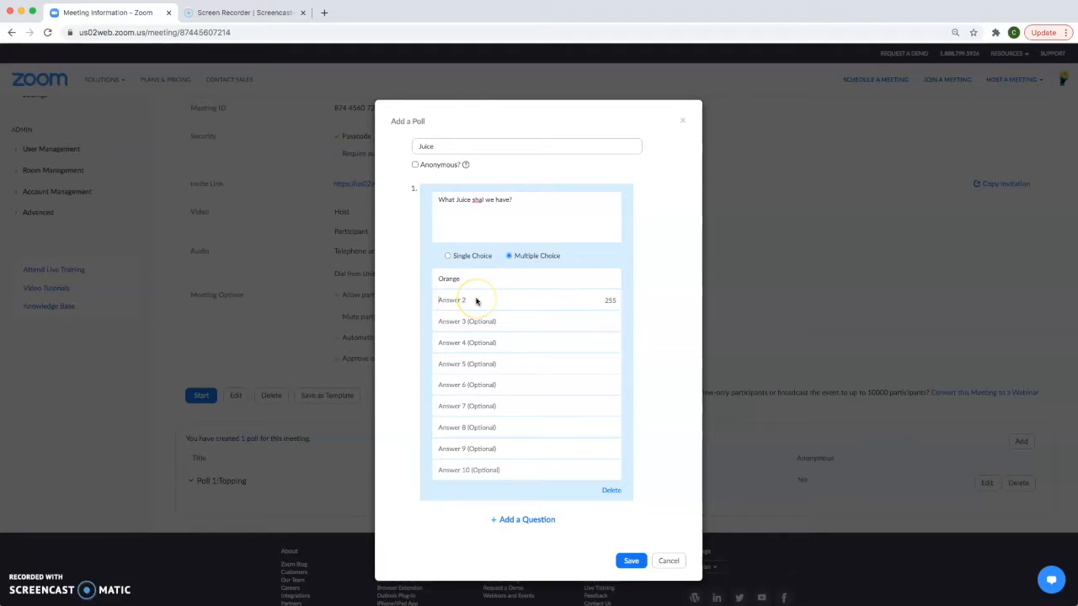
{"action": "type", "text": "Grape"}
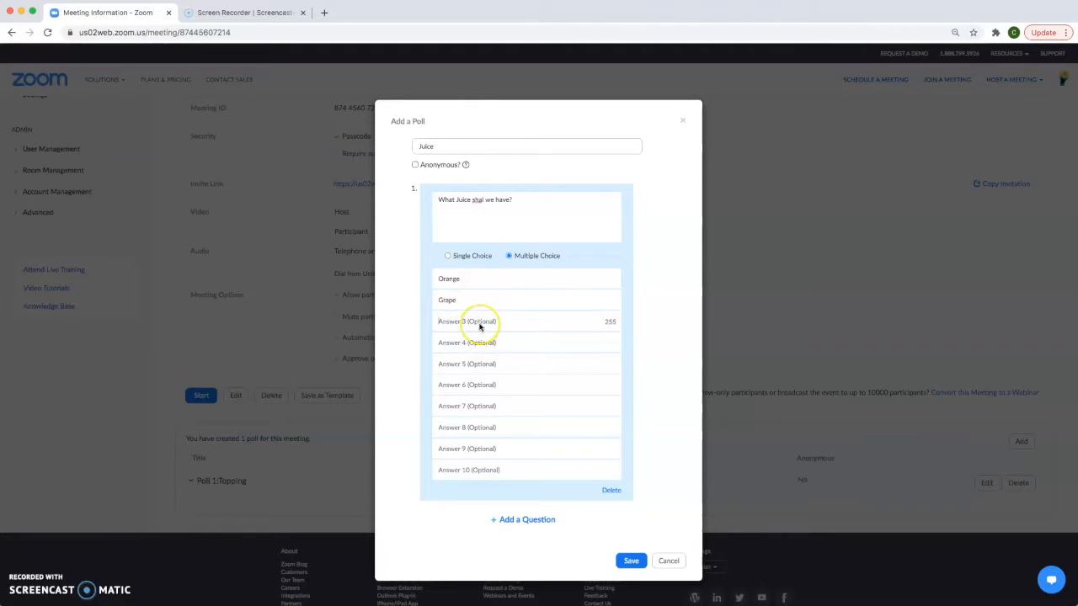
{"action": "type", "text": "Apple"}
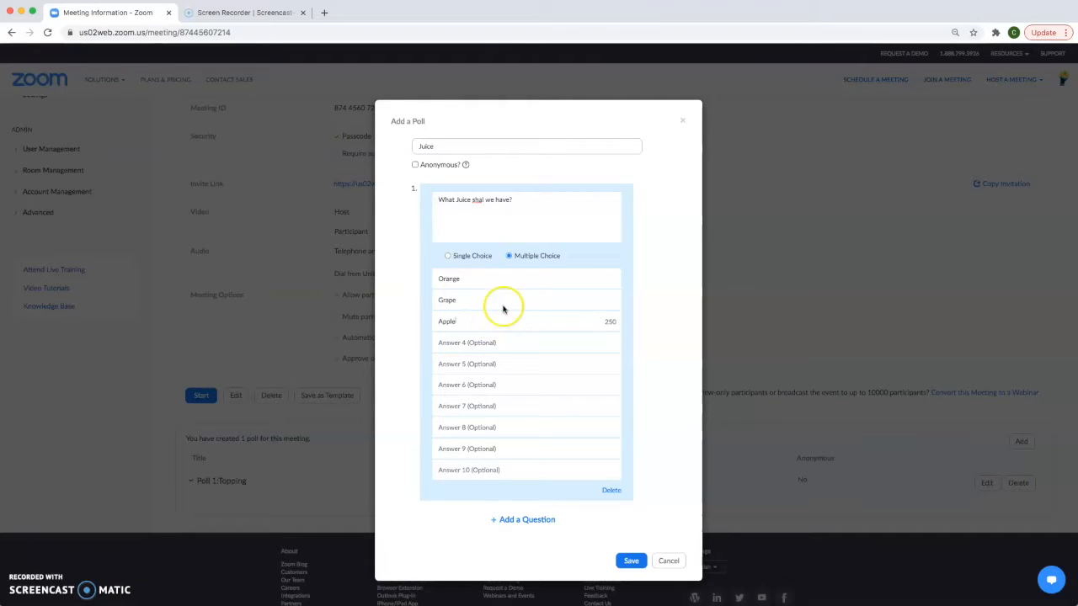
{"action": "mouse_move", "coordinate": [594, 351]}
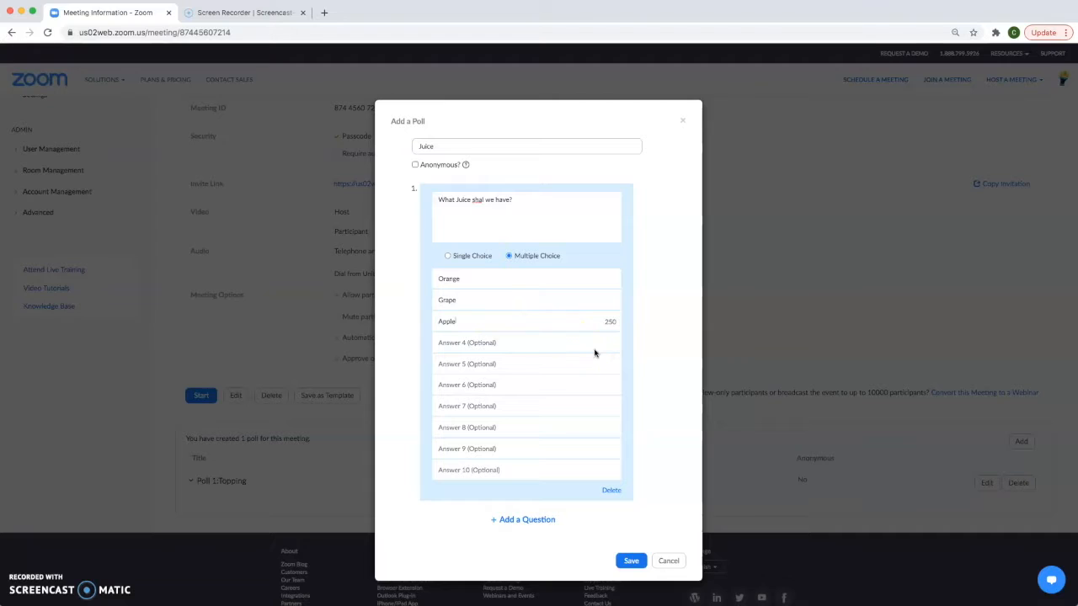
{"action": "left_click", "coordinate": [631, 560]}
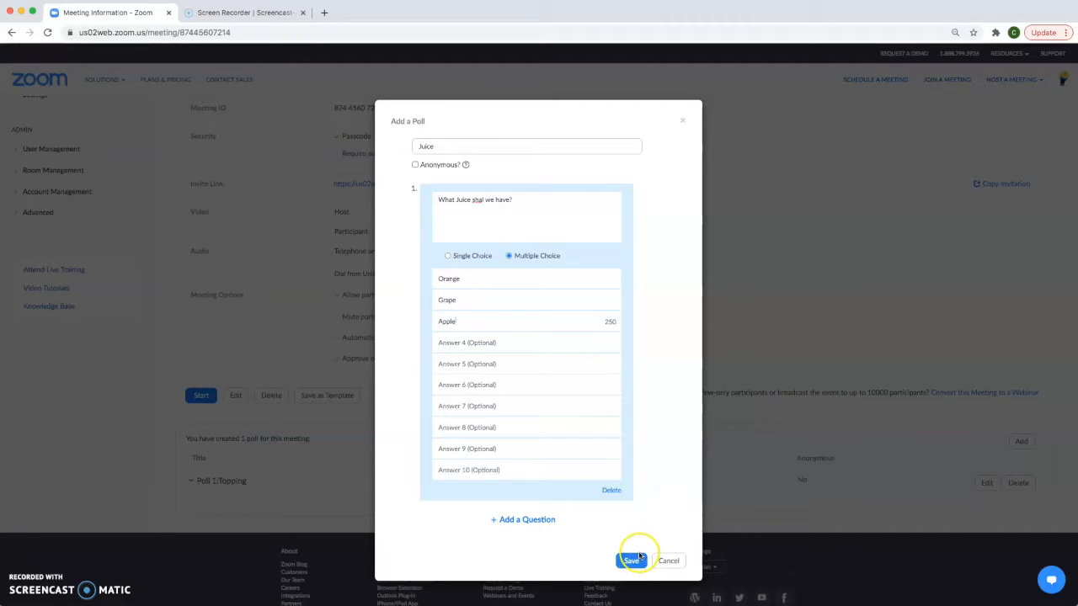
{"action": "left_click", "coordinate": [630, 560]}
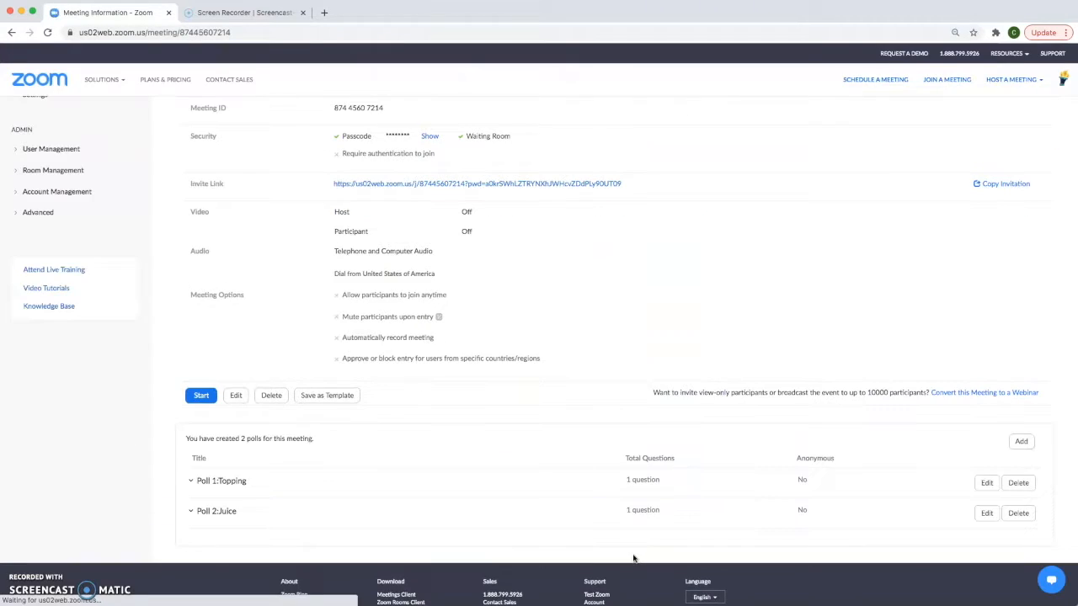
{"action": "scroll", "scroll_direction": "down", "scroll_amount": 3}
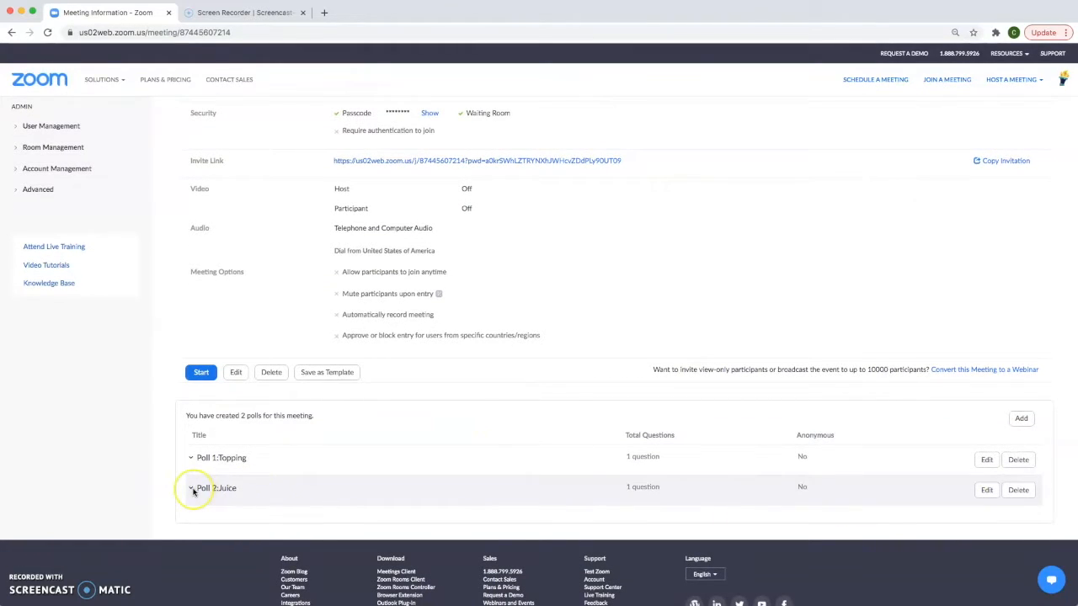
{"action": "left_click", "coordinate": [191, 488]}
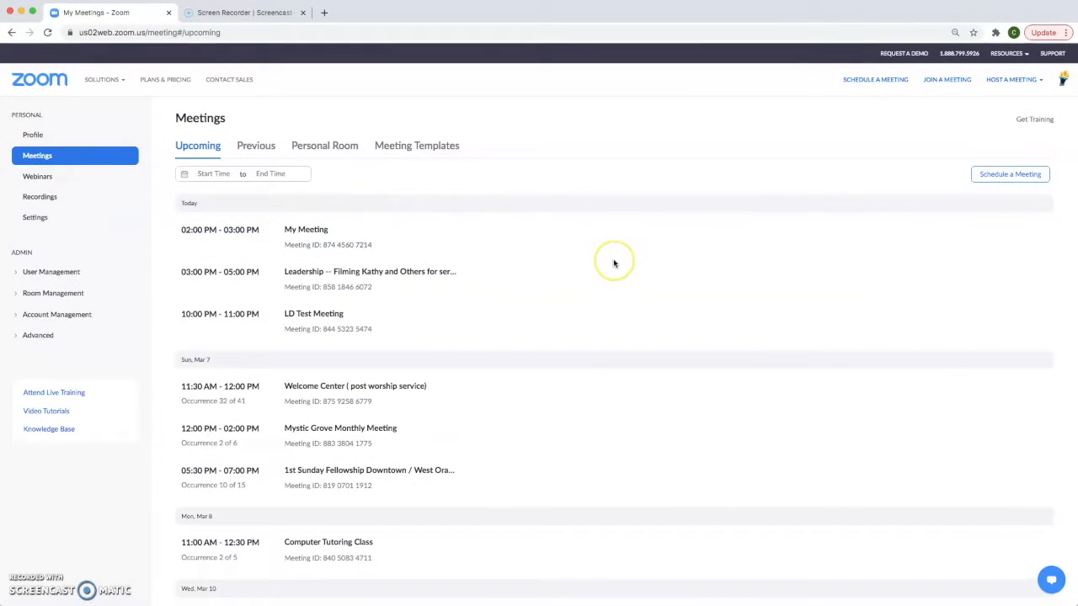
{"action": "mouse_move", "coordinate": [613, 264]}
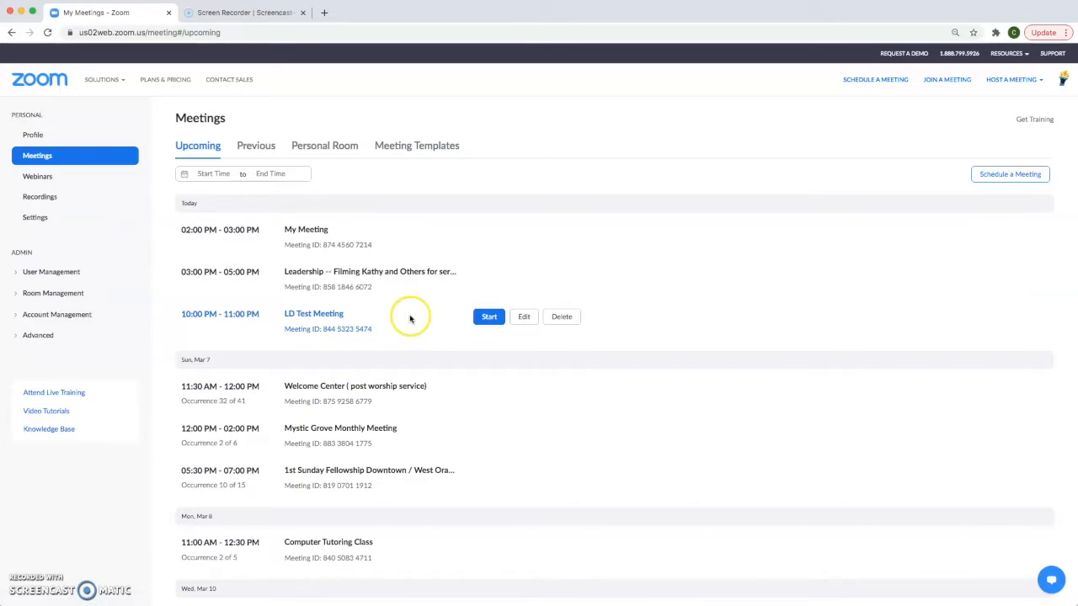
Open LD Test Meeting's details page from the Upcoming meetings list
{"action": "left_click", "coordinate": [313, 313]}
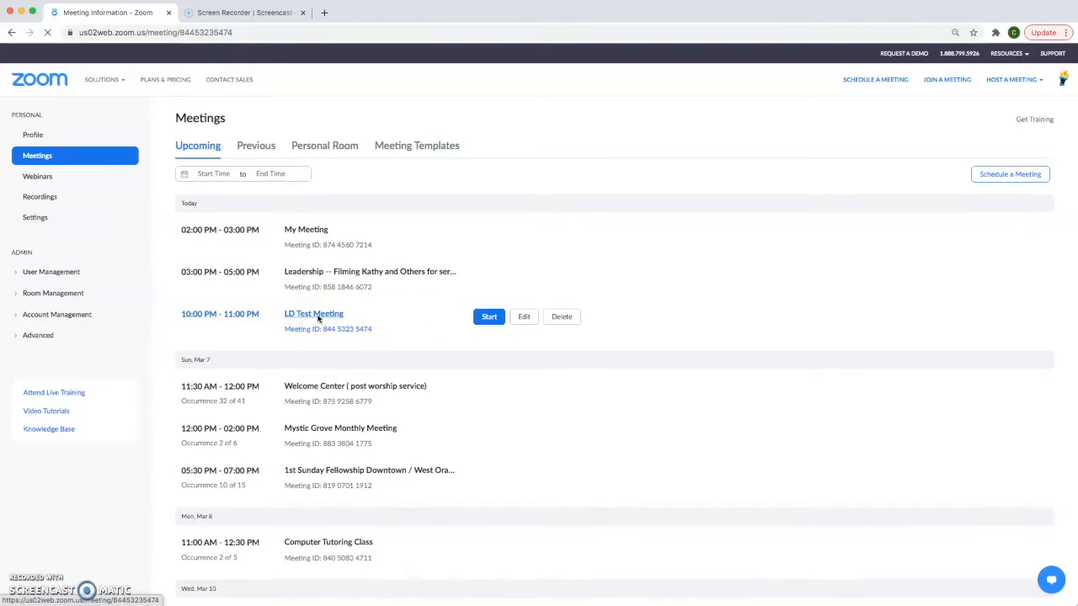
Start LD Test Meeting and allow the browser to open it in the Zoom app
{"action": "left_click", "coordinate": [313, 314]}
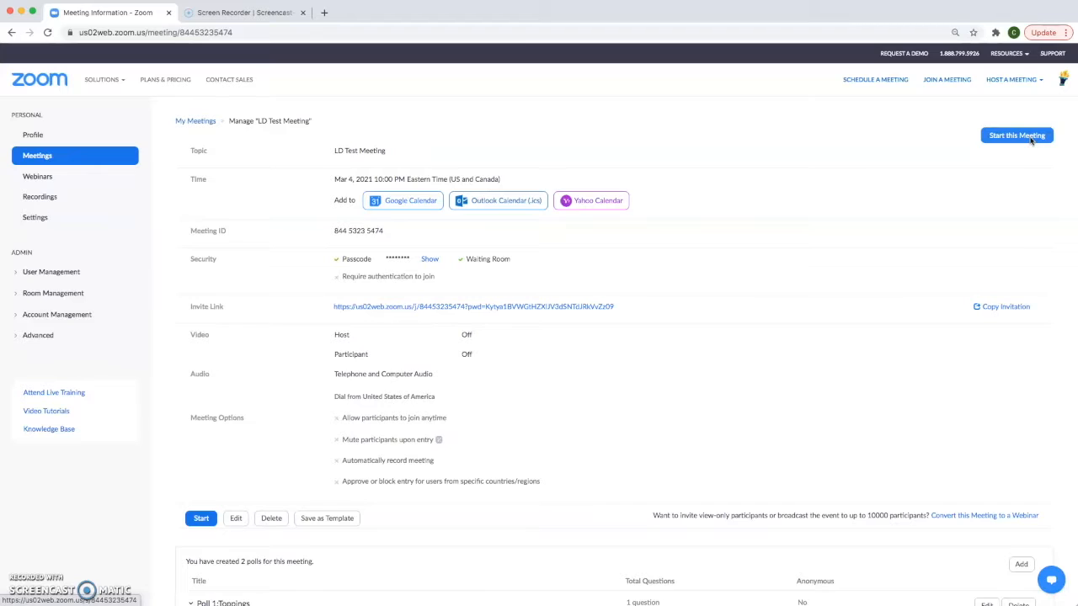
{"action": "left_click", "coordinate": [1016, 136]}
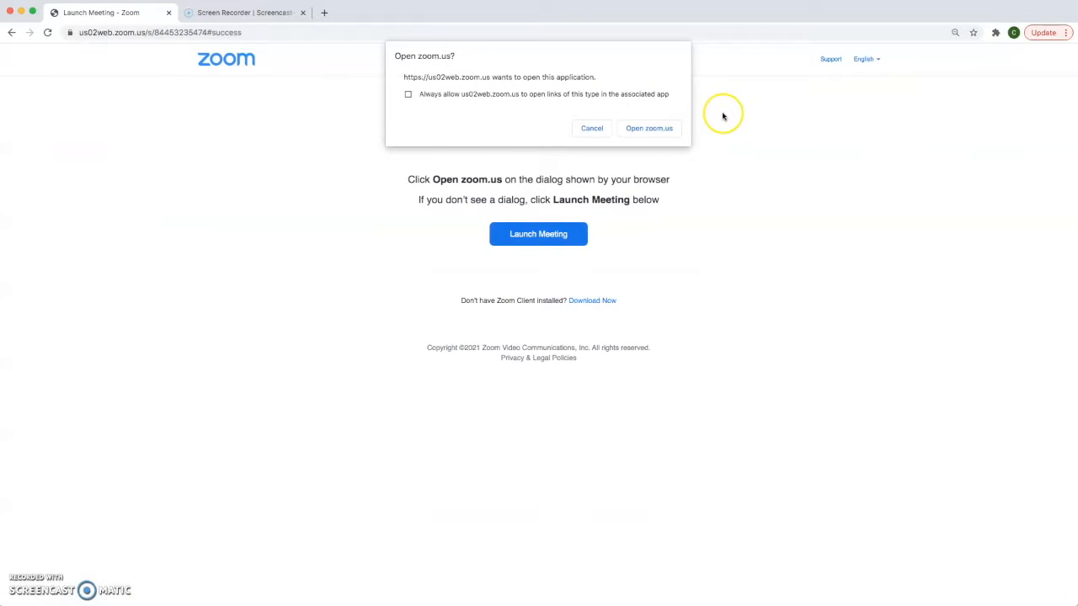
{"action": "mouse_move", "coordinate": [647, 113]}
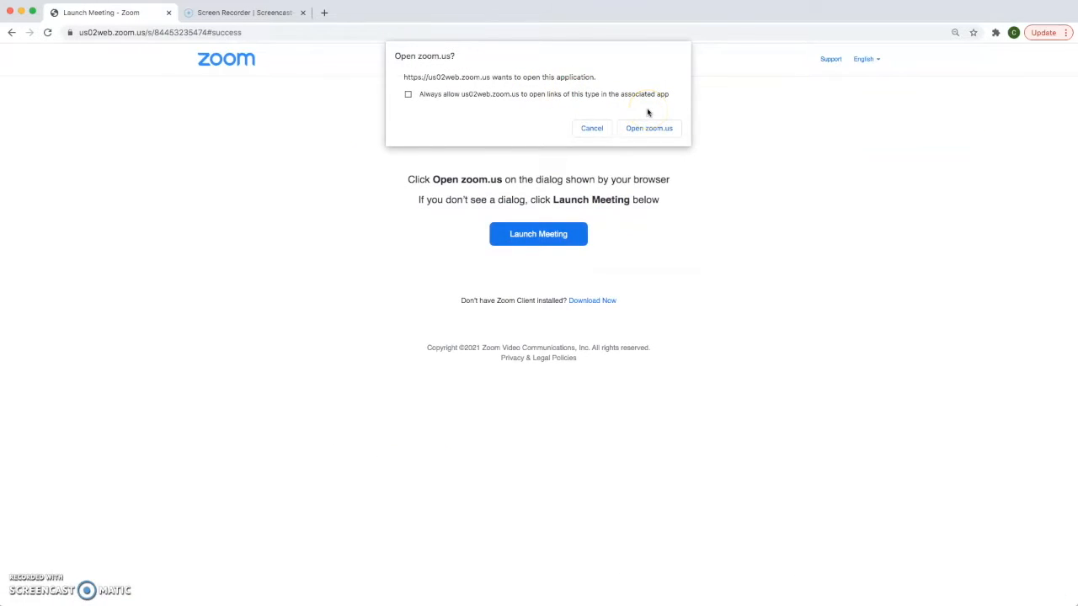
{"action": "left_click", "coordinate": [649, 128]}
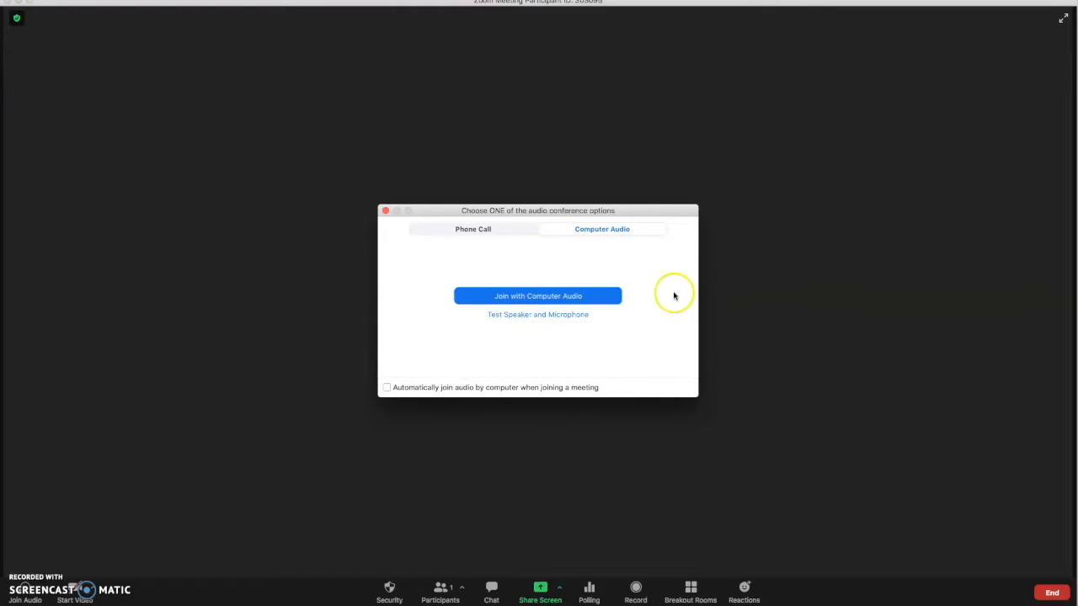
{"action": "mouse_move", "coordinate": [602, 300]}
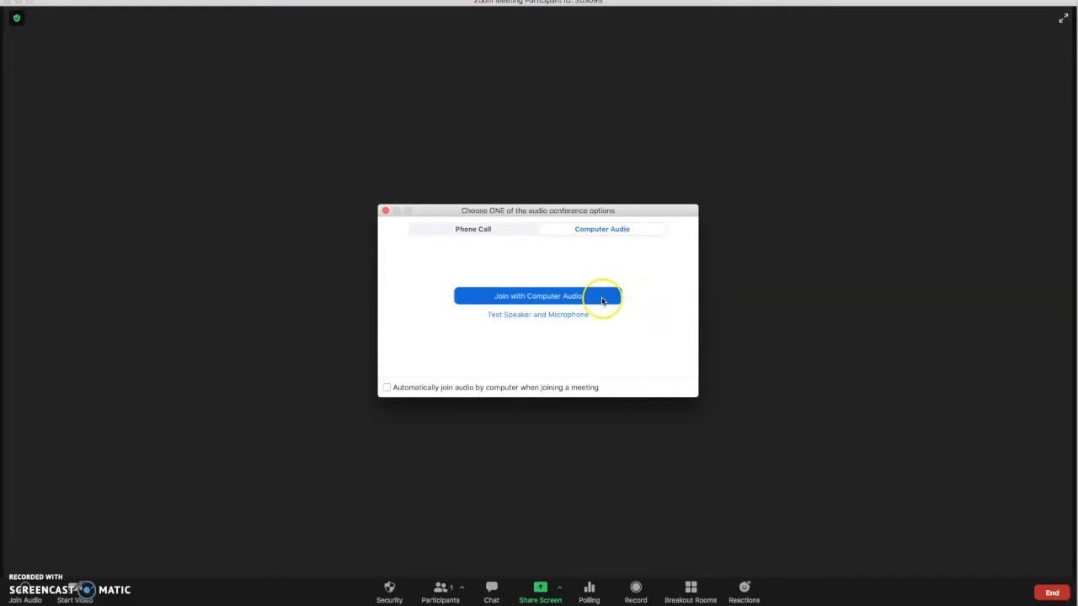
Connect computer audio and turn on the host's video
{"action": "left_click", "coordinate": [538, 295]}
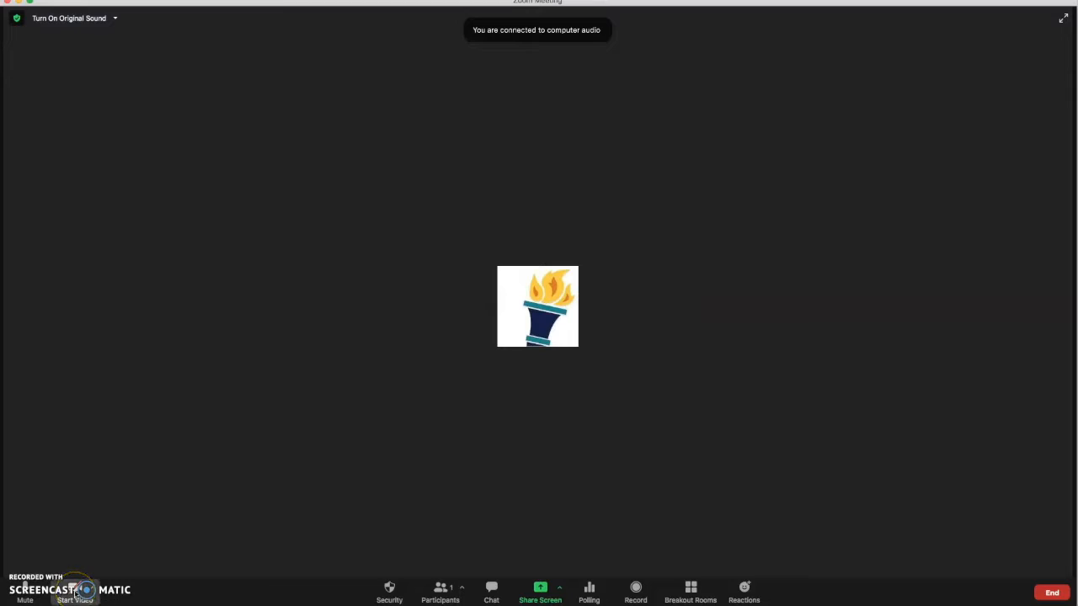
{"action": "left_click", "coordinate": [74, 591]}
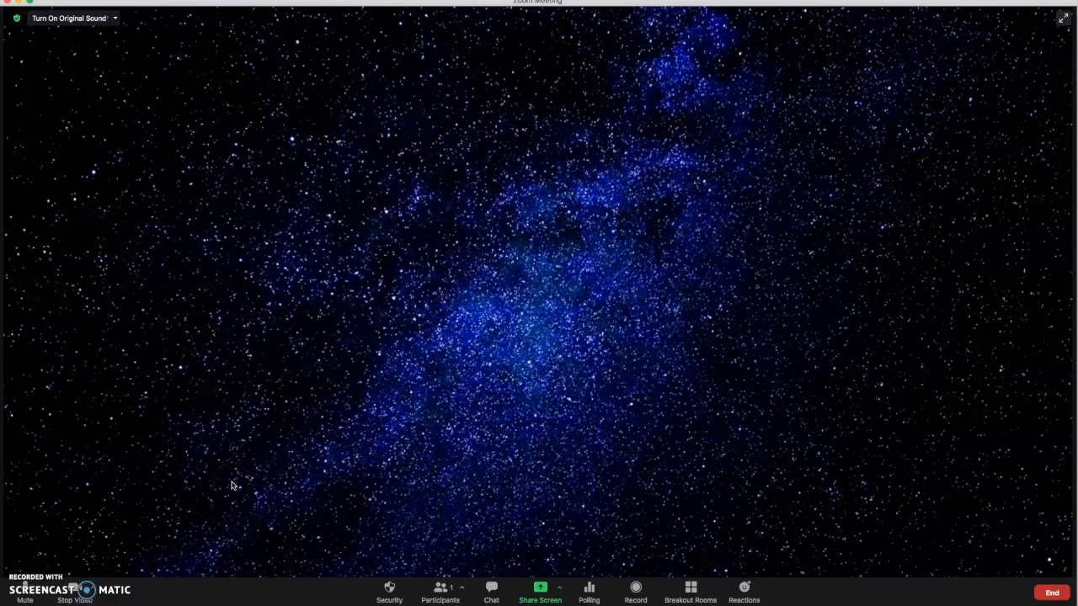
Open the Polls window, preview Poll 2: Juice, then return to Poll 1: Toppings
{"action": "left_click", "coordinate": [562, 539]}
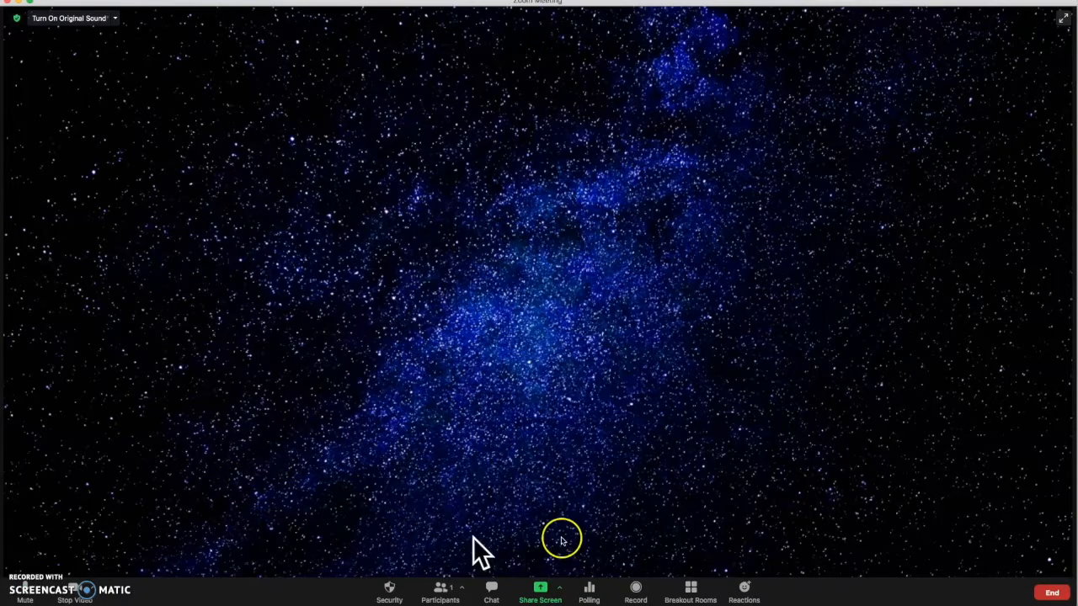
{"action": "mouse_move", "coordinate": [183, 594]}
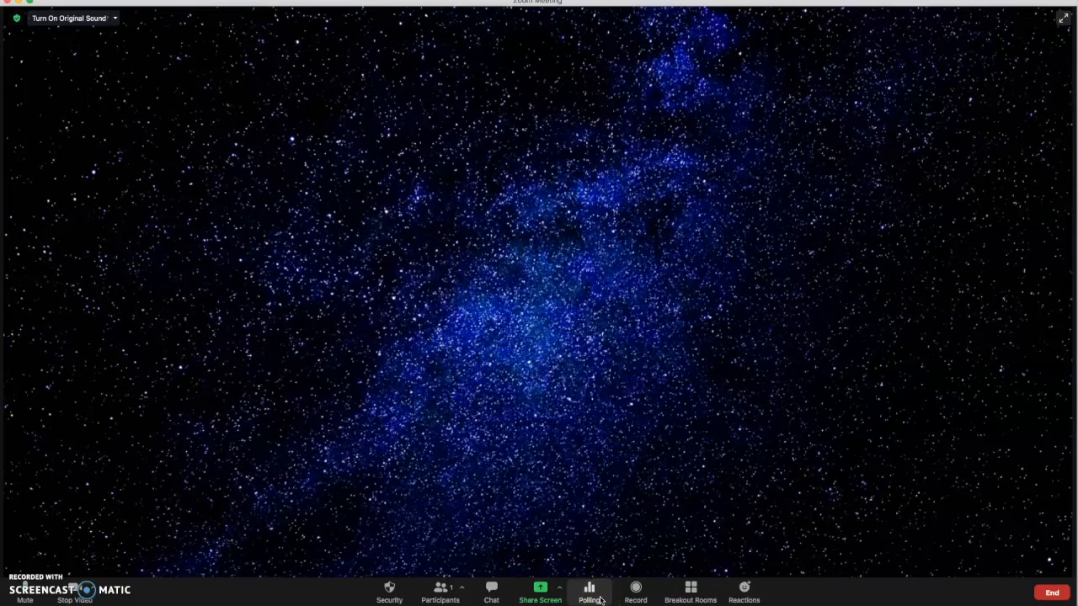
{"action": "left_click", "coordinate": [588, 591]}
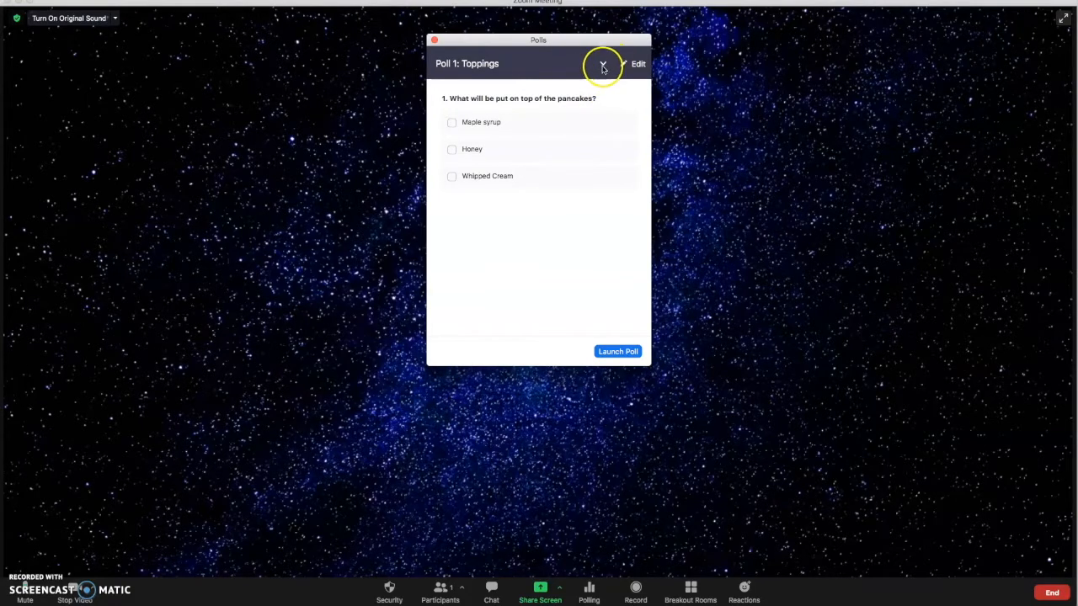
{"action": "left_click", "coordinate": [603, 64]}
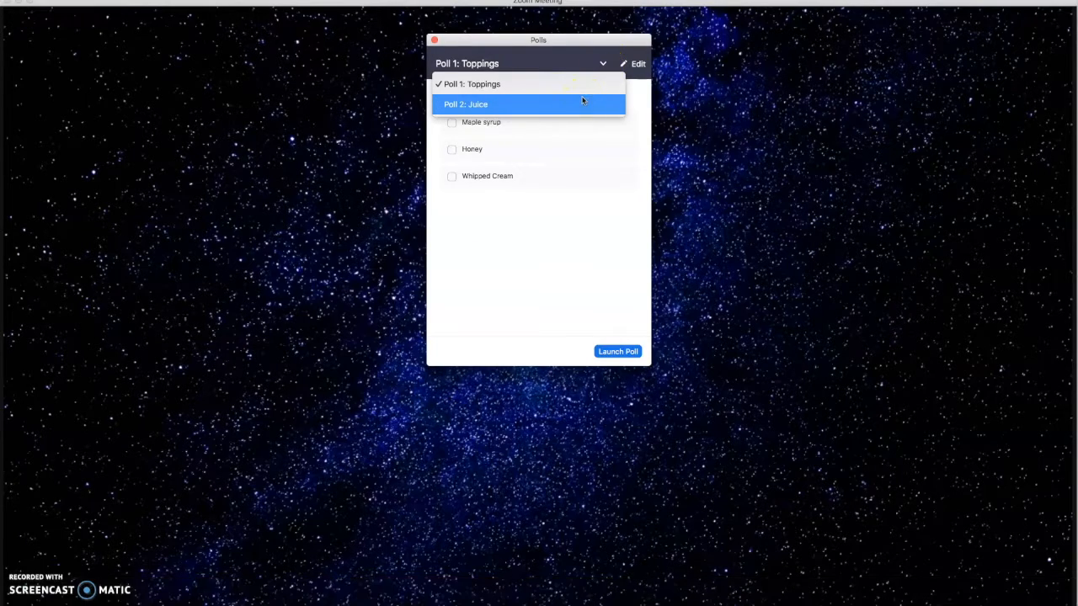
{"action": "left_click", "coordinate": [465, 103]}
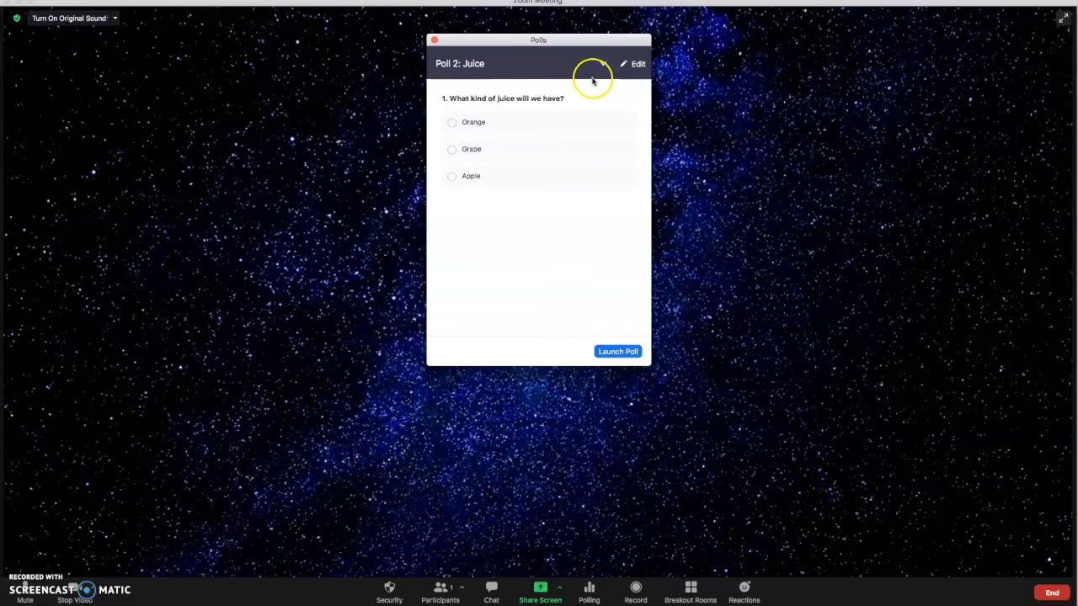
{"action": "left_click", "coordinate": [600, 64]}
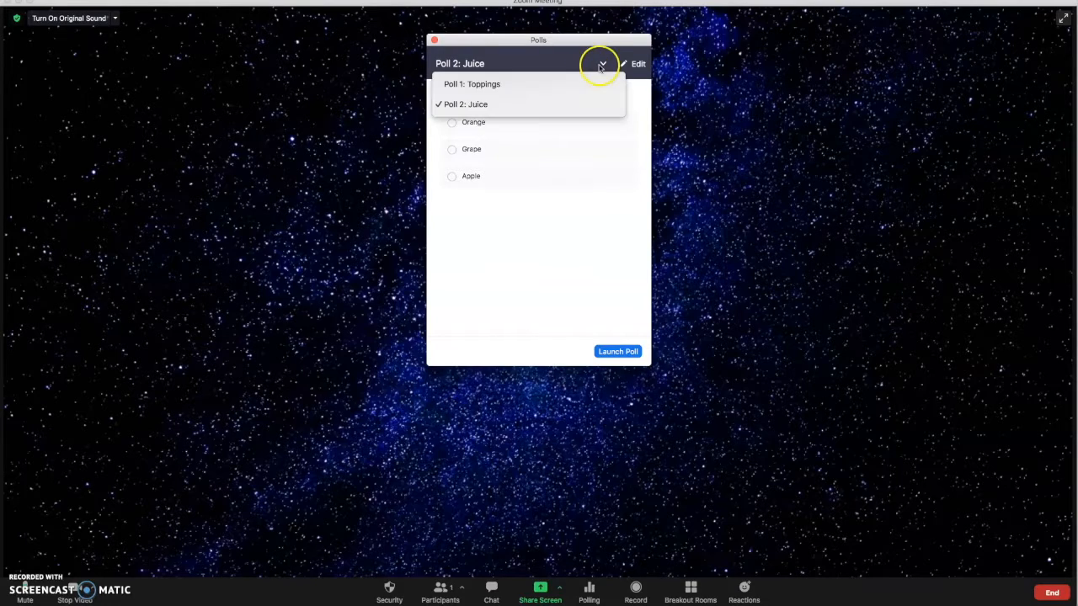
{"action": "left_click", "coordinate": [471, 83]}
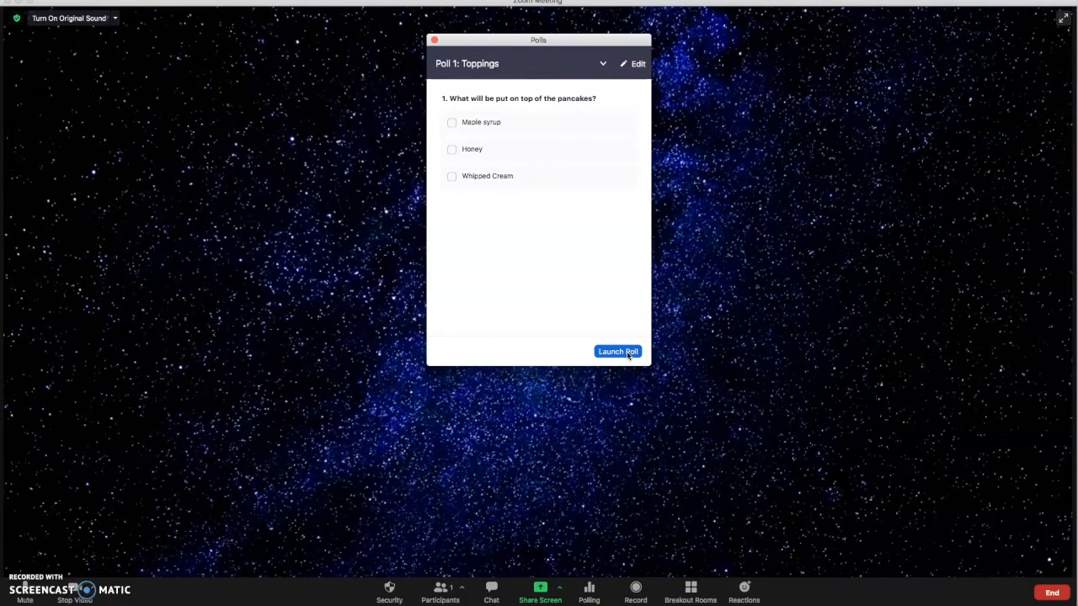
Launch the Toppings poll, then end it with 0 votes
{"action": "left_click", "coordinate": [619, 351]}
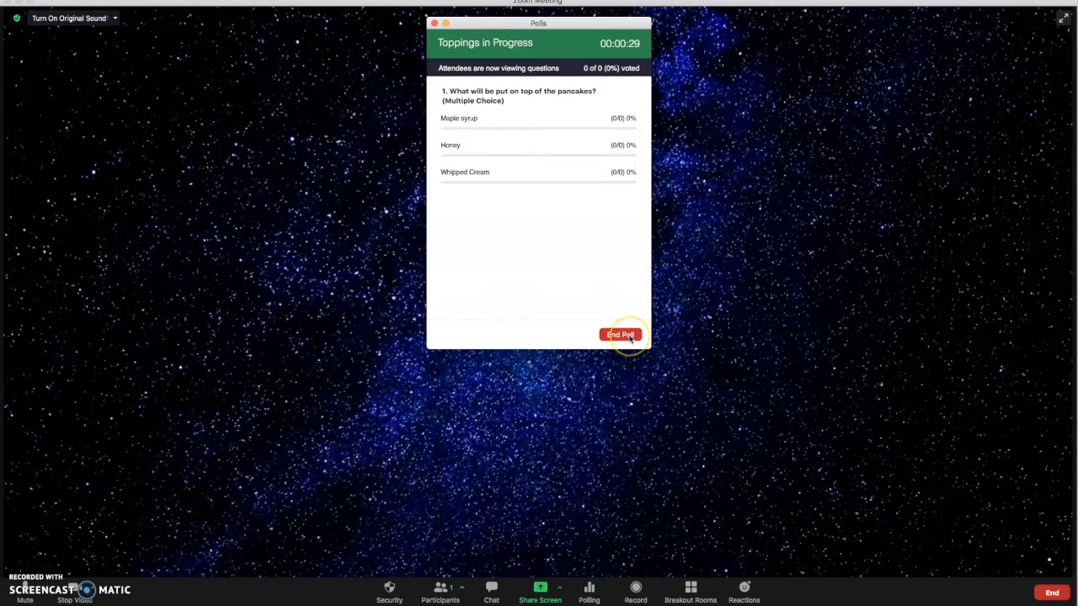
{"action": "left_click", "coordinate": [621, 336]}
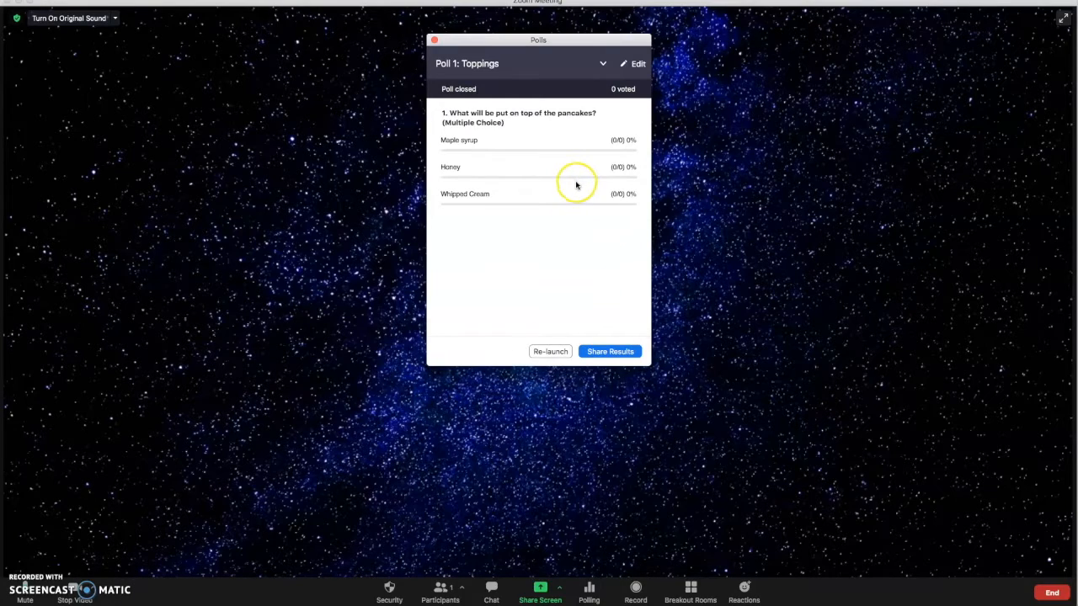
{"action": "mouse_move", "coordinate": [538, 397]}
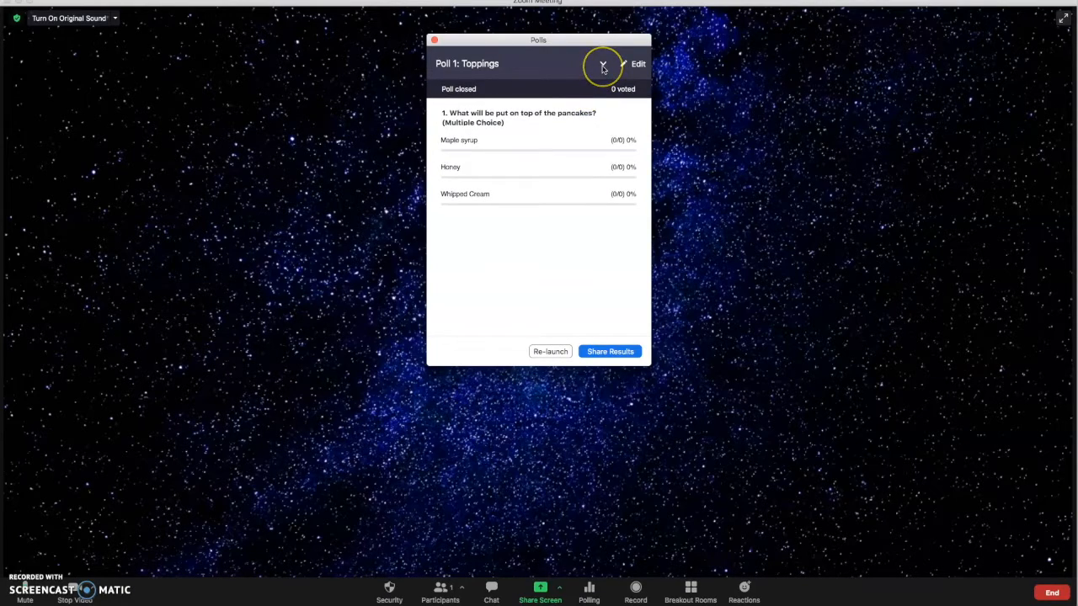
Select Poll 2: Juice, launch it, then end it with 0 votes
{"action": "left_click", "coordinate": [603, 66]}
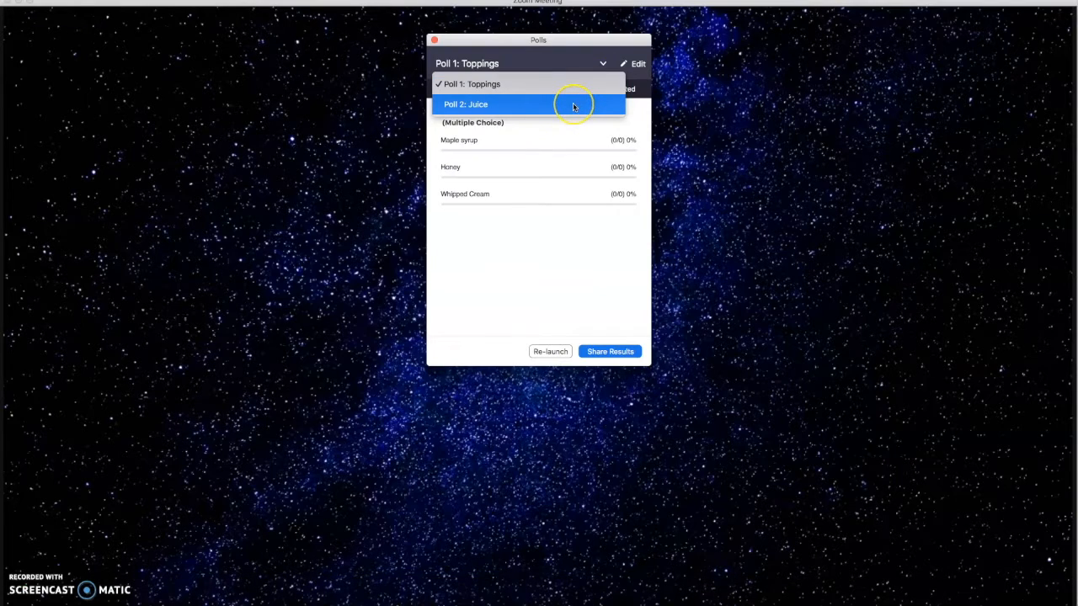
{"action": "left_click", "coordinate": [466, 103]}
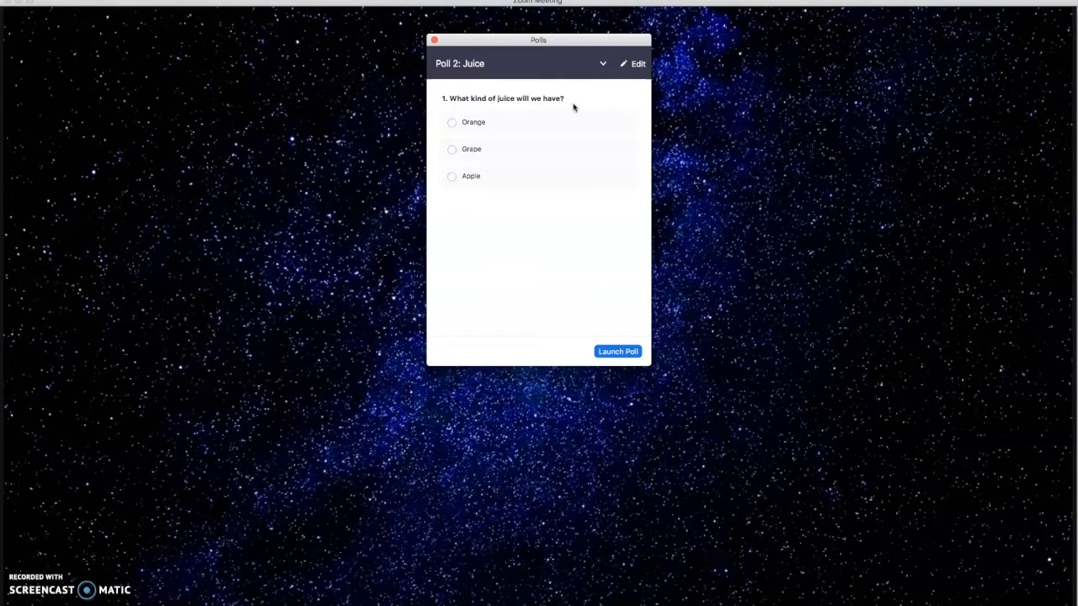
{"action": "mouse_move", "coordinate": [520, 118]}
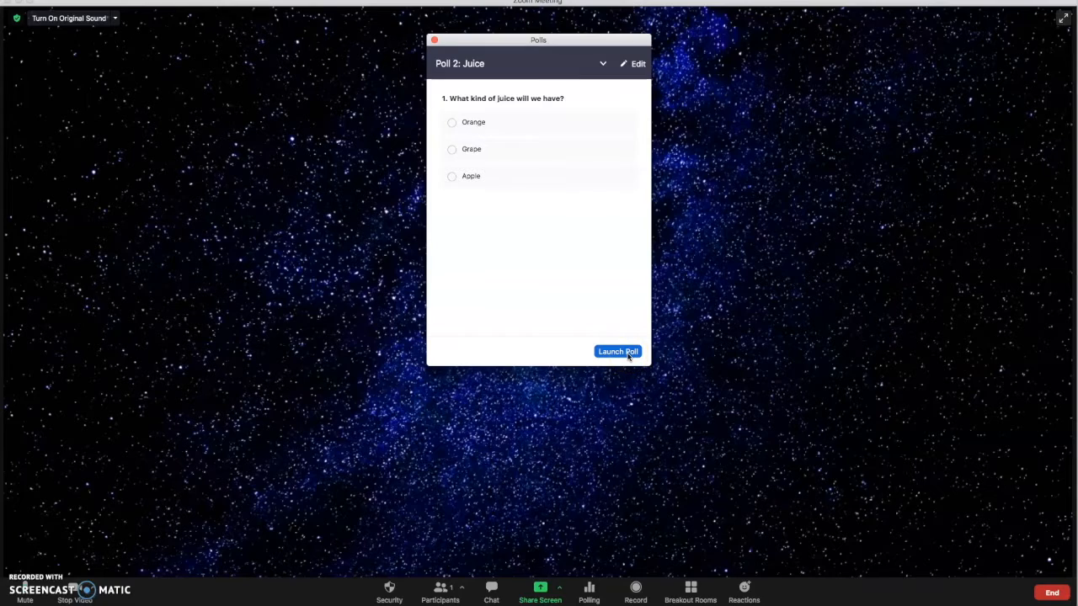
{"action": "left_click", "coordinate": [618, 351]}
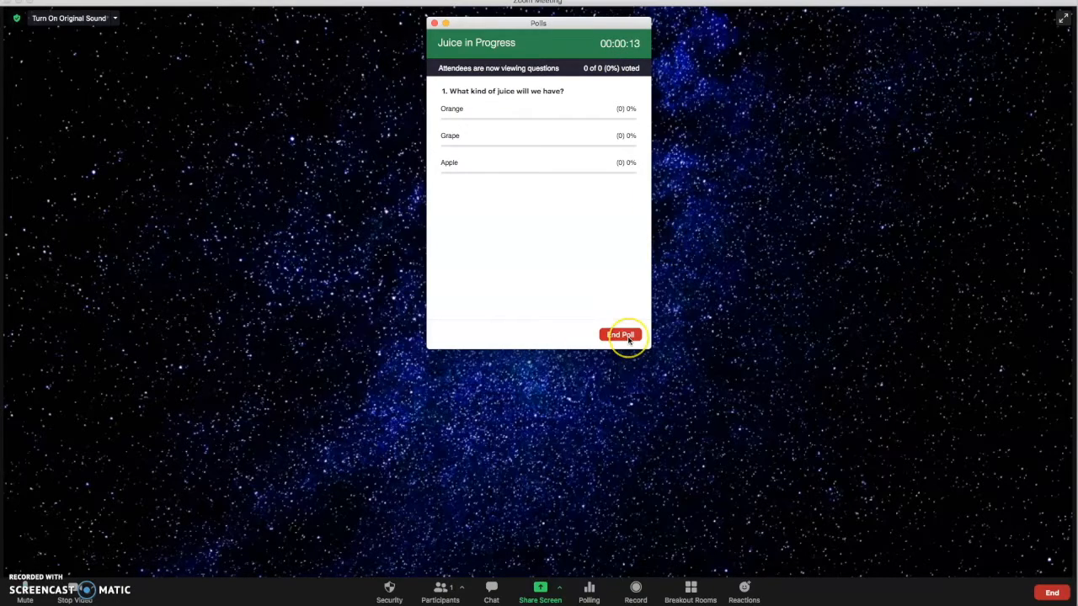
{"action": "left_click", "coordinate": [621, 334]}
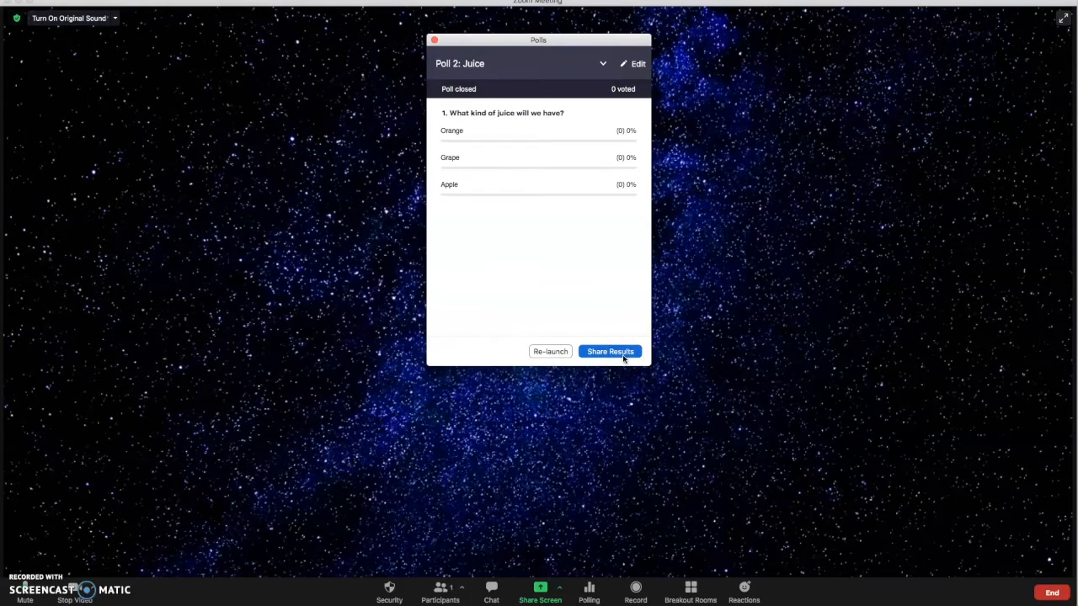
Share the Juice poll results with attendees, stop sharing, and close the Polls window
{"action": "left_click", "coordinate": [609, 351]}
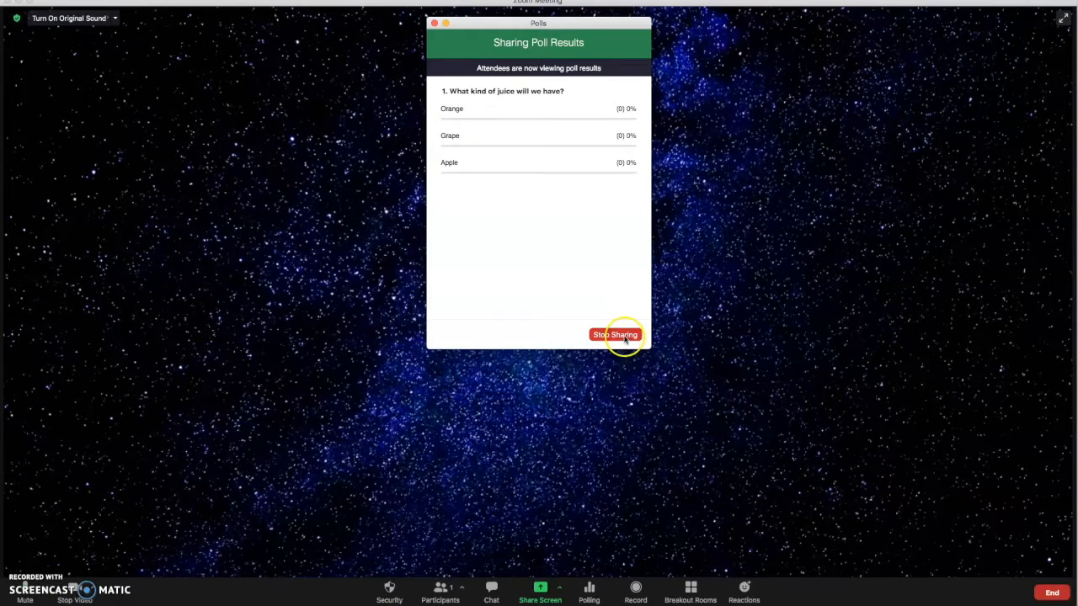
{"action": "left_click", "coordinate": [615, 334]}
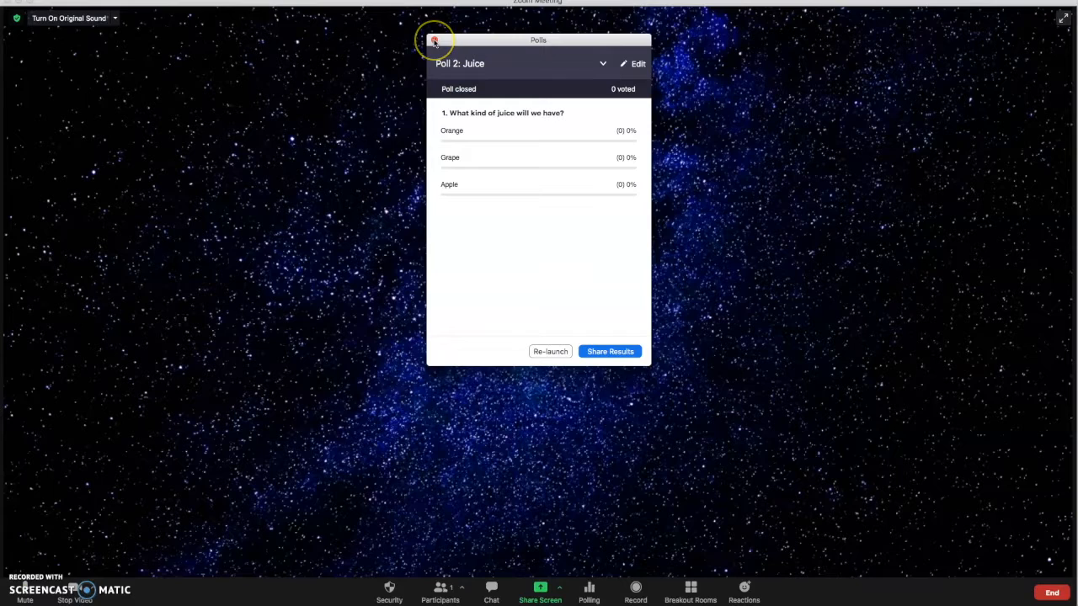
{"action": "left_click", "coordinate": [435, 40]}
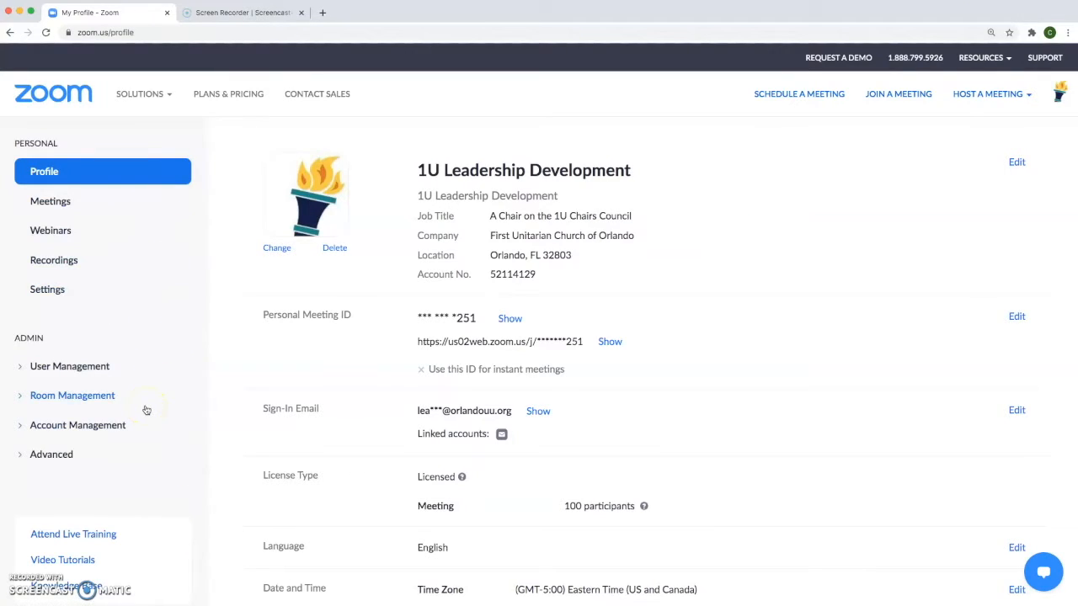
Go to Account Management > Reports and open the Meeting usage report
{"action": "left_click", "coordinate": [77, 424]}
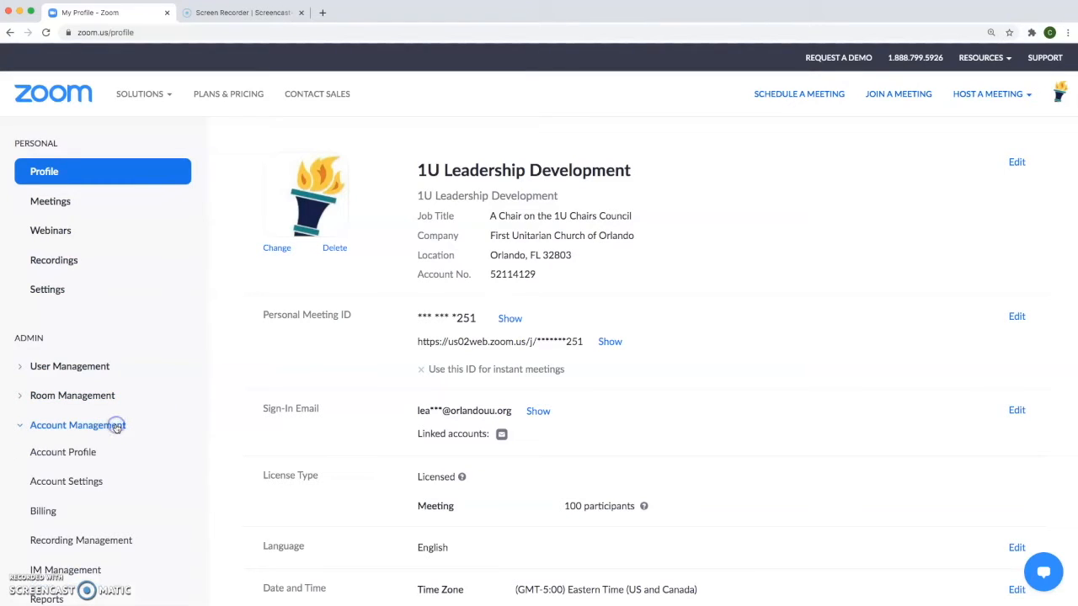
{"action": "scroll", "scroll_direction": "down", "scroll_amount": 3}
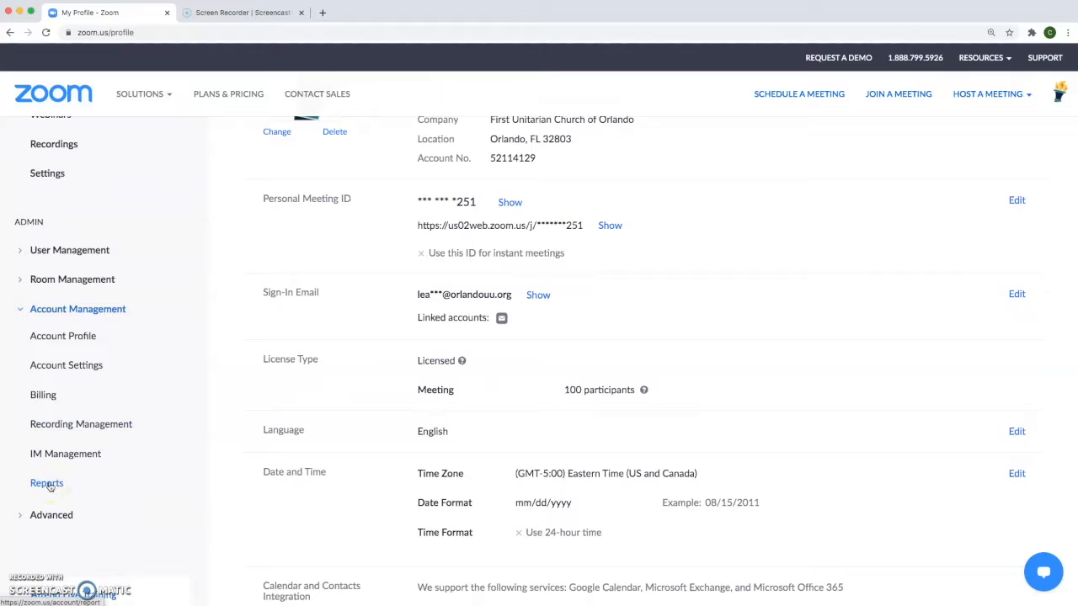
{"action": "left_click", "coordinate": [46, 483]}
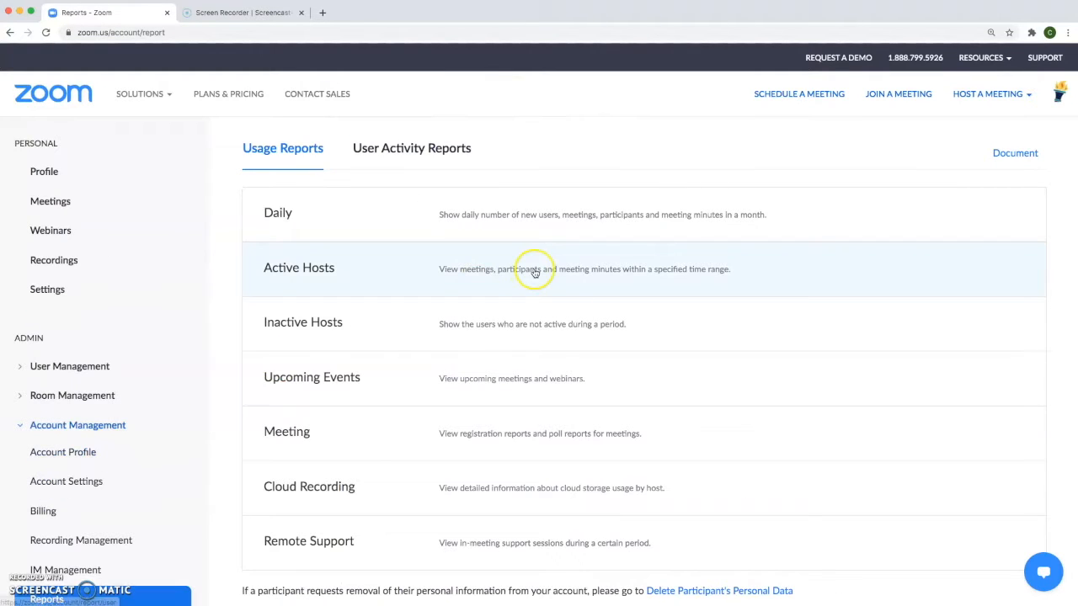
{"action": "mouse_move", "coordinate": [843, 287]}
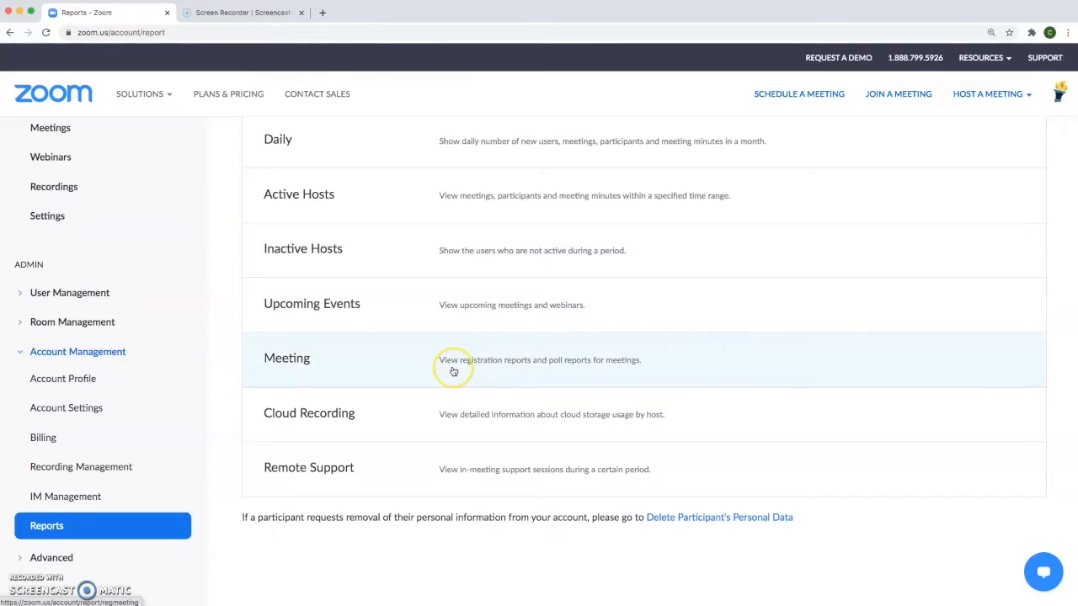
{"action": "mouse_move", "coordinate": [453, 371]}
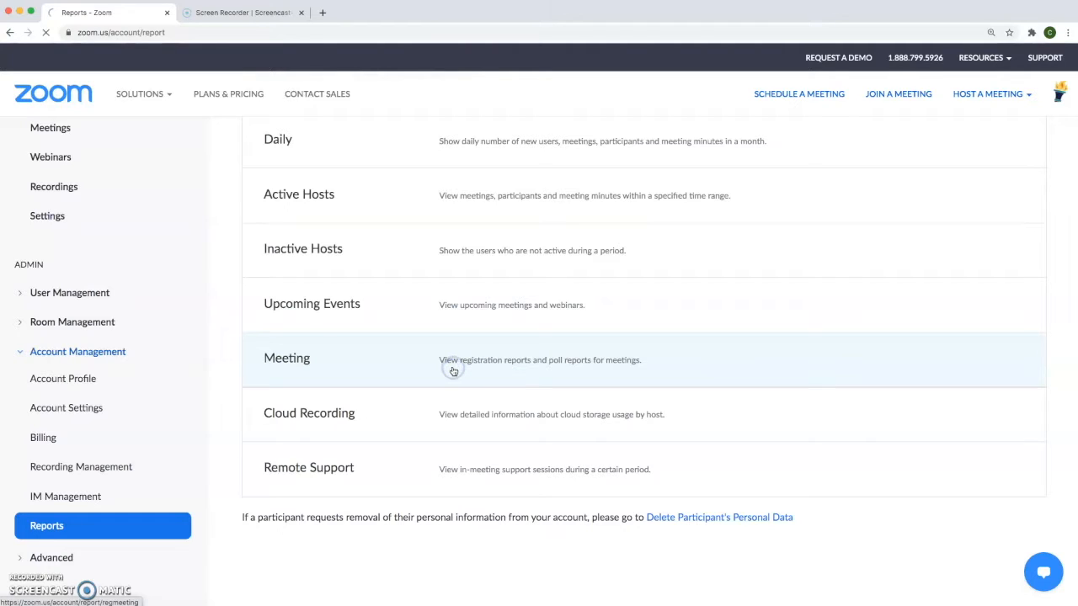
{"action": "left_click", "coordinate": [286, 358]}
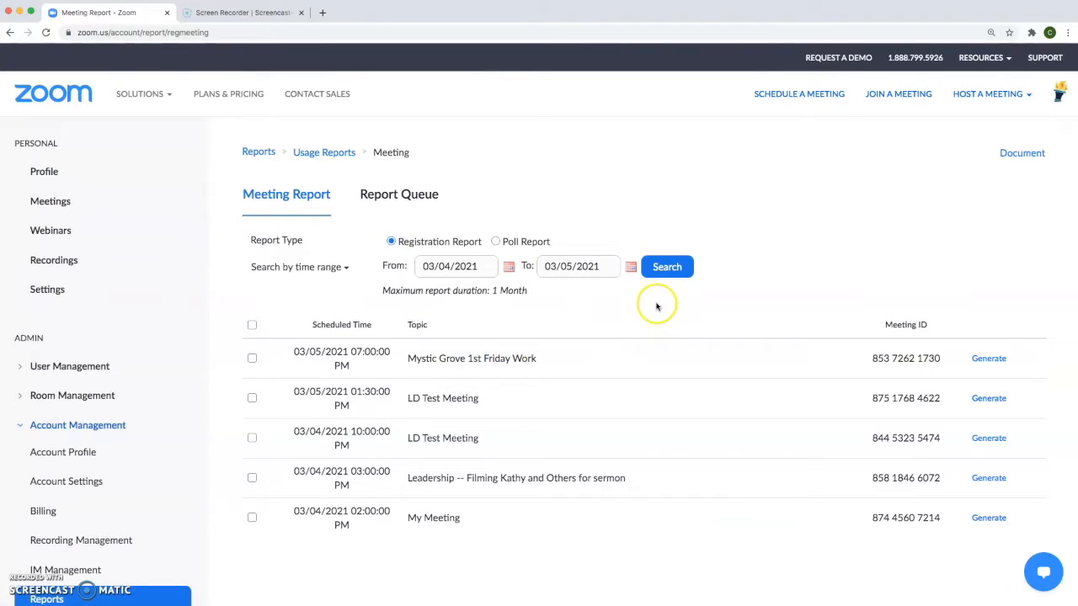
{"action": "mouse_move", "coordinate": [716, 338]}
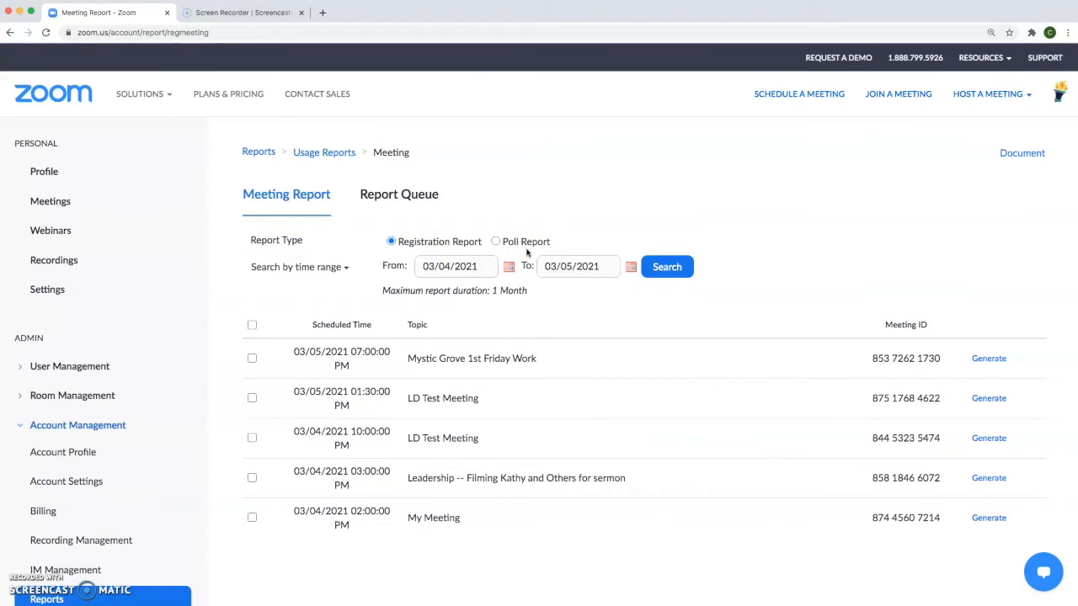
Generate a Poll Report for the 03/05/2021 01:30 PM LD Test Meeting for all registrants
{"action": "left_click", "coordinate": [496, 242]}
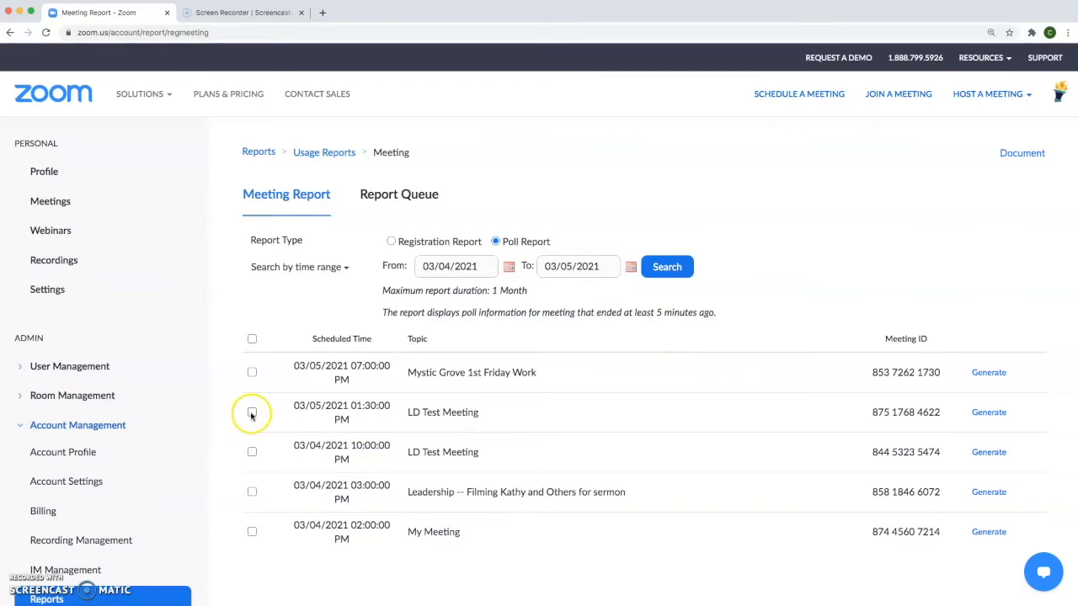
{"action": "left_click", "coordinate": [251, 413]}
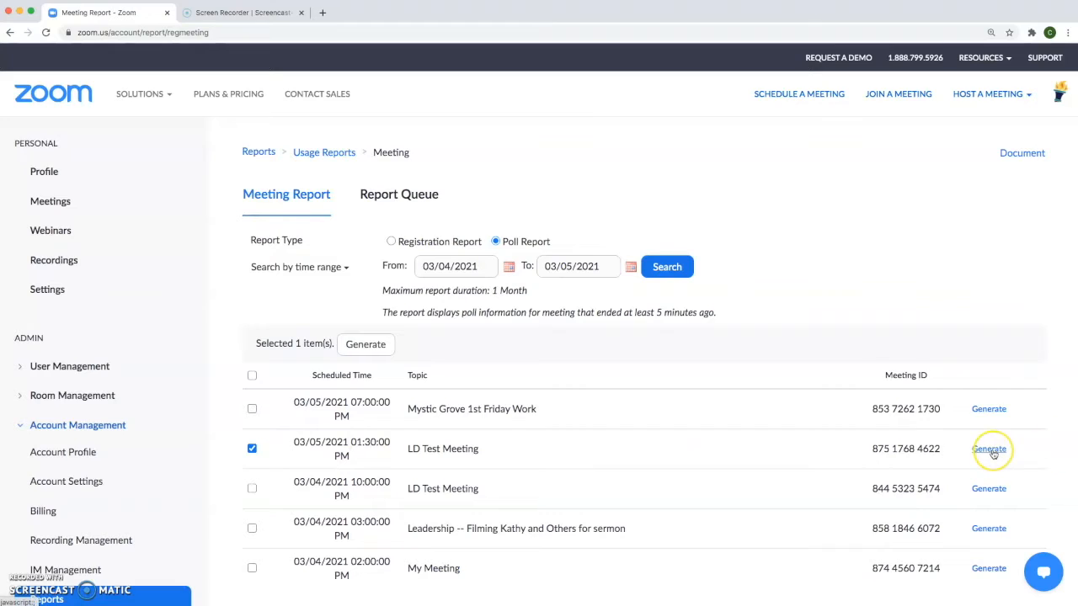
{"action": "left_click", "coordinate": [988, 449]}
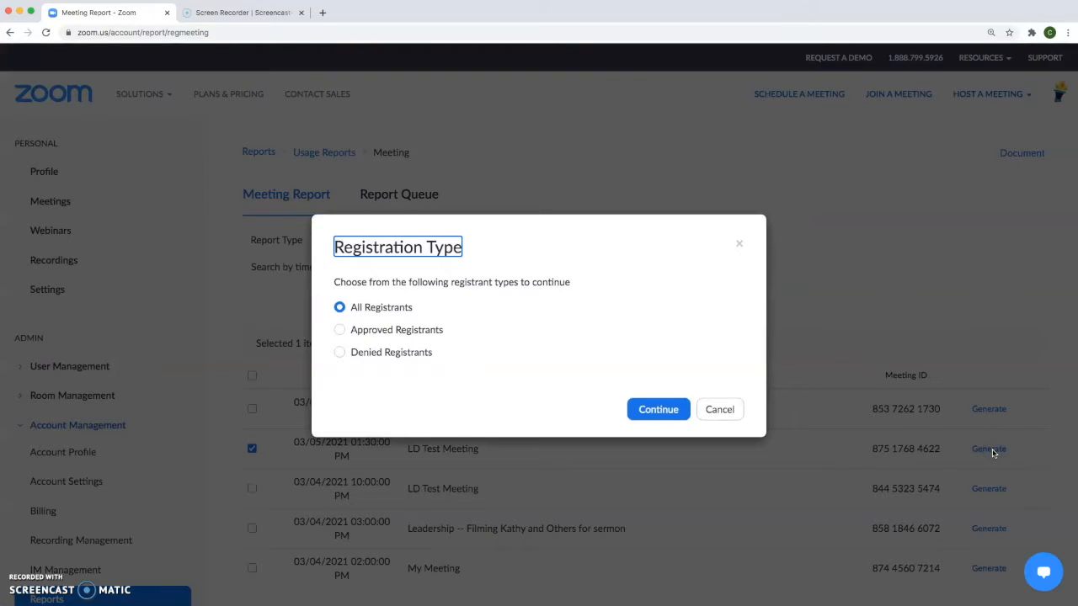
{"action": "mouse_move", "coordinate": [392, 296]}
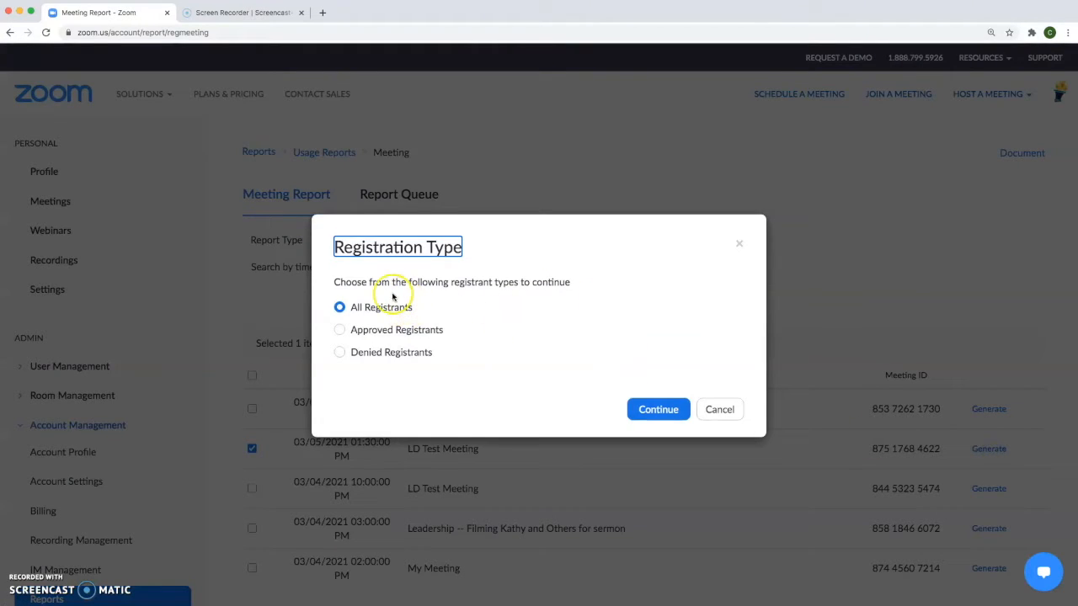
{"action": "mouse_move", "coordinate": [459, 335]}
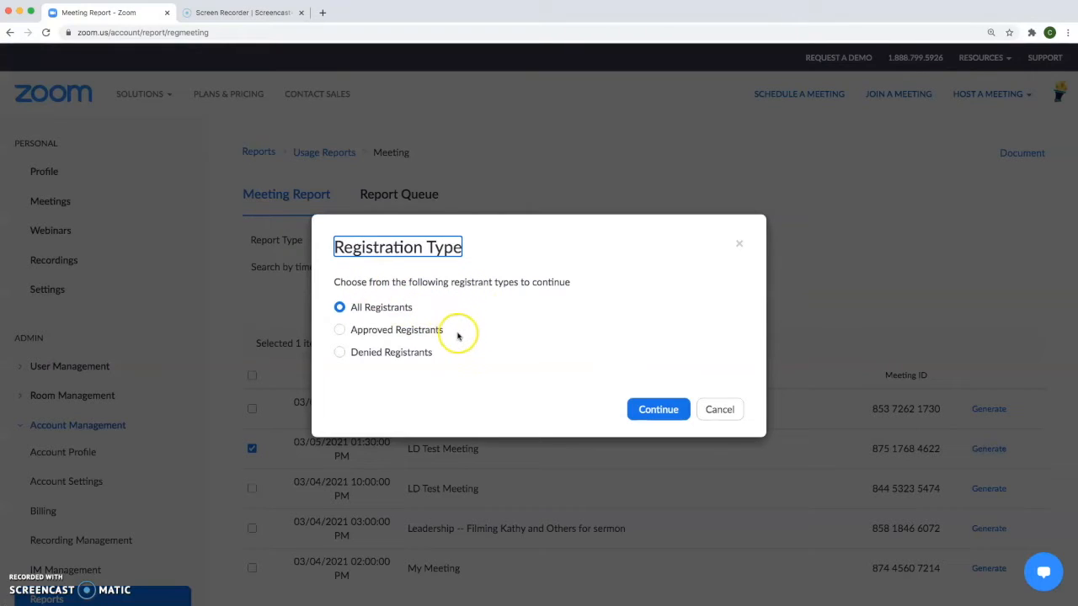
{"action": "mouse_move", "coordinate": [447, 306]}
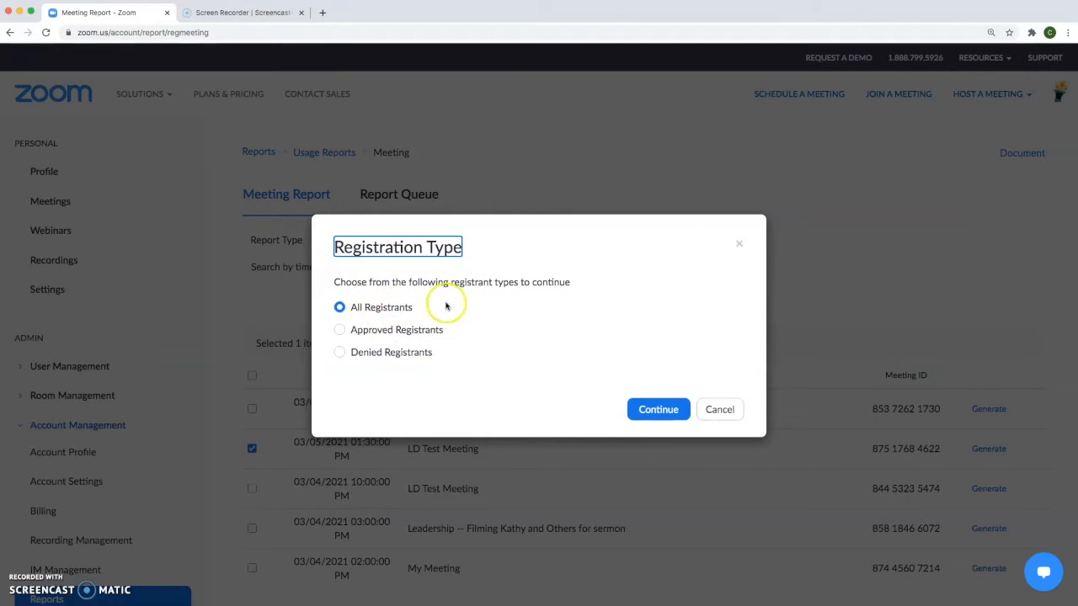
{"action": "left_click", "coordinate": [658, 409]}
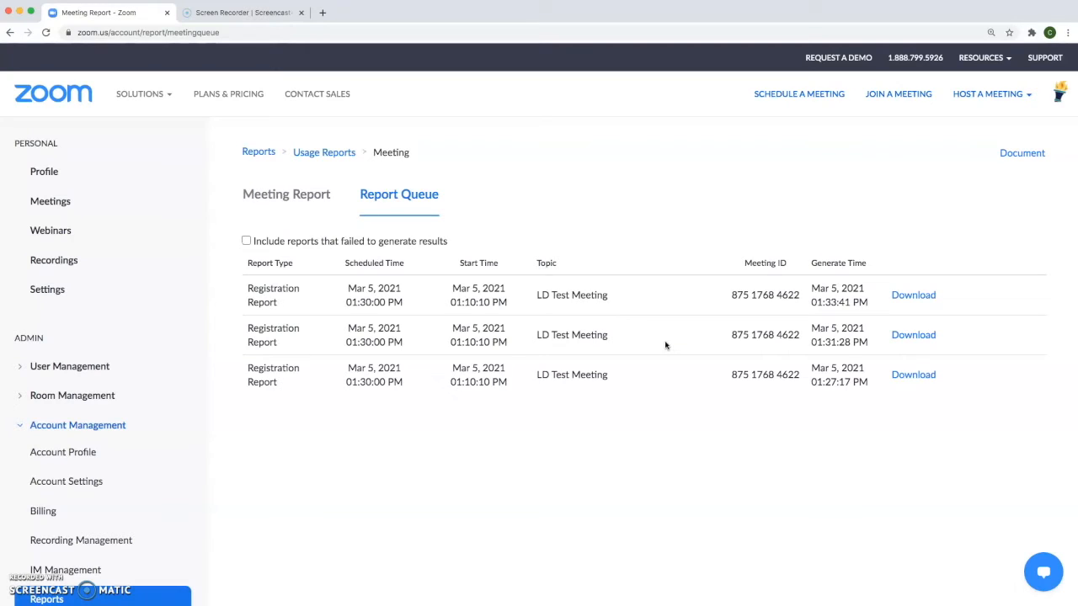
Download the newest LD Test Meeting report from the Report Queue
{"action": "left_click", "coordinate": [913, 294]}
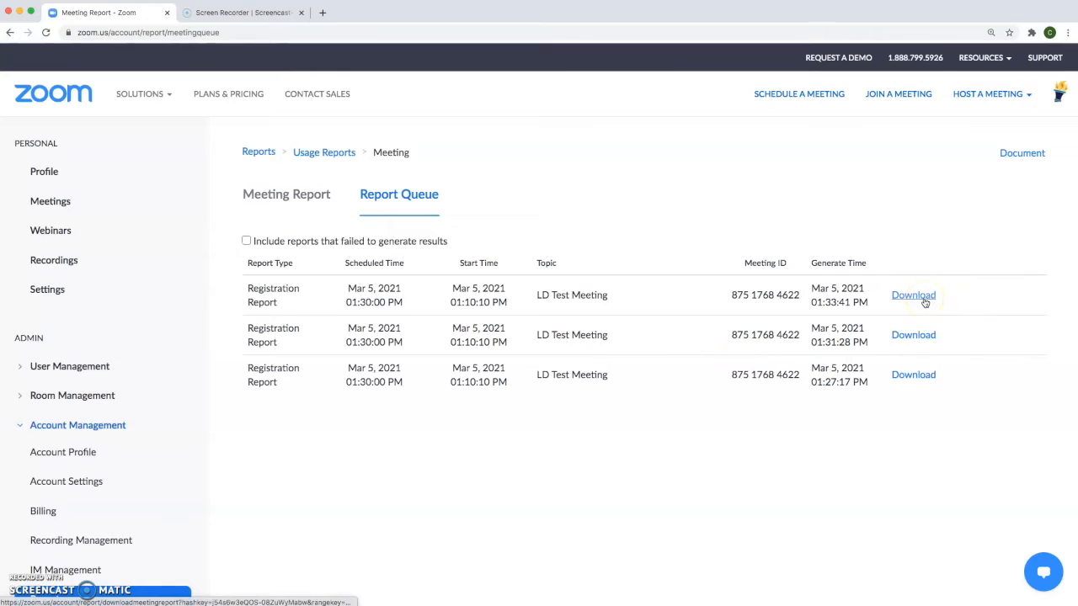
{"action": "left_click", "coordinate": [913, 294]}
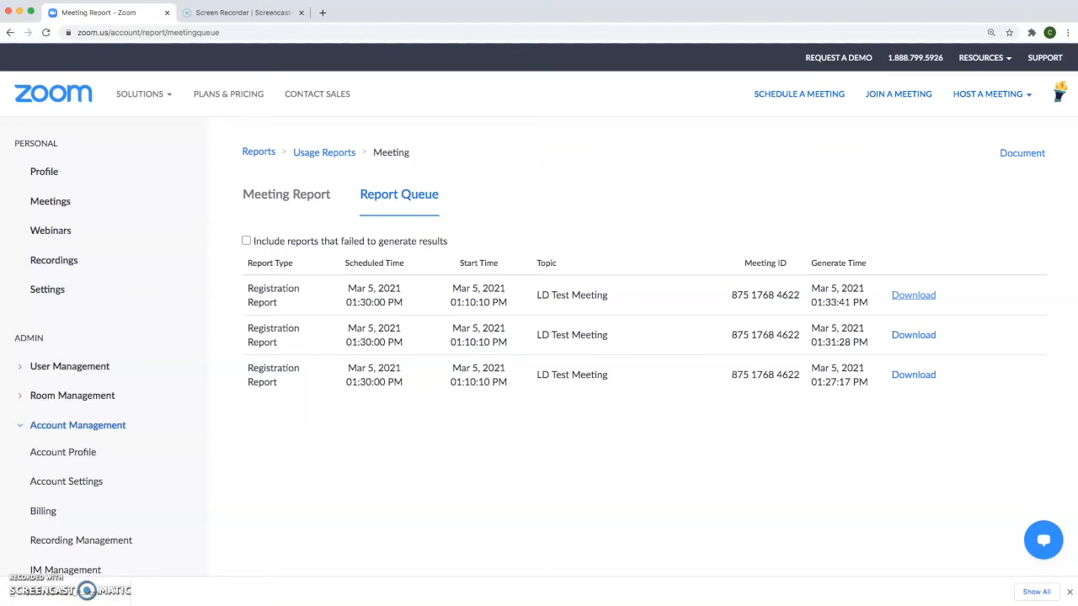
{"action": "mouse_move", "coordinate": [81, 540]}
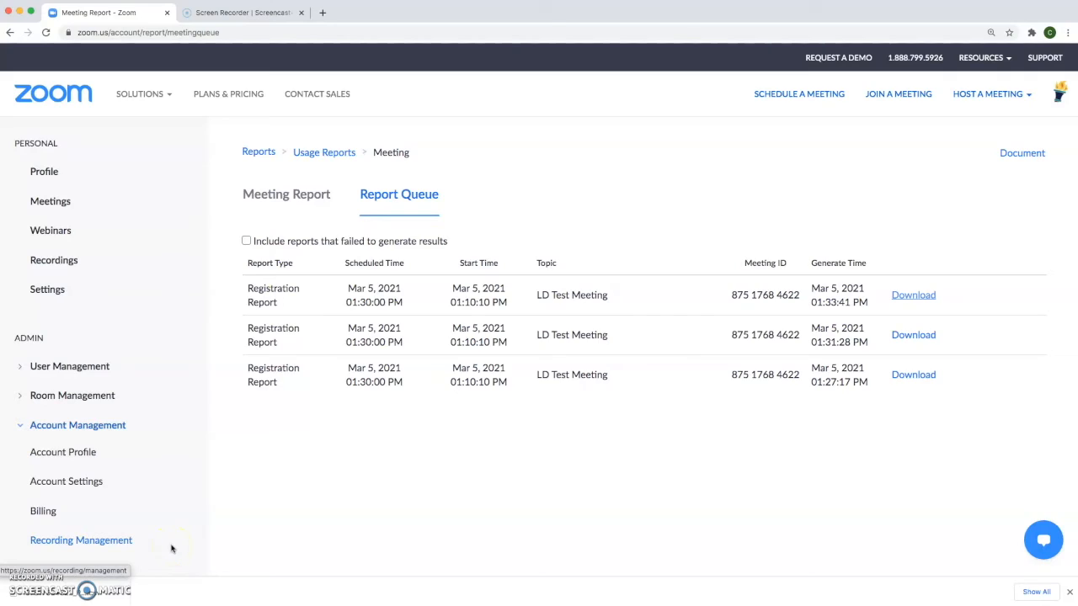